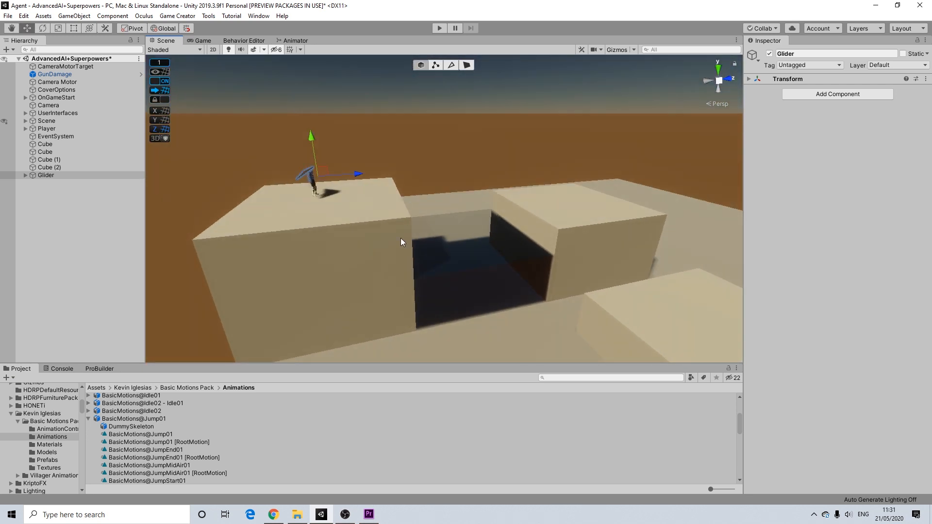
mouse_move(501, 234)
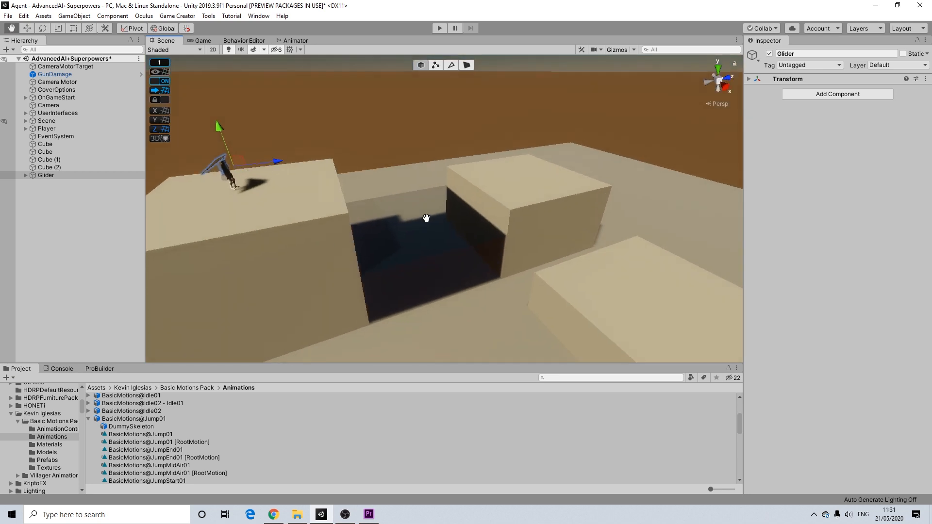
Orbit the Scene view around the character to inspect the glider model.
drag(426, 217, 401, 225)
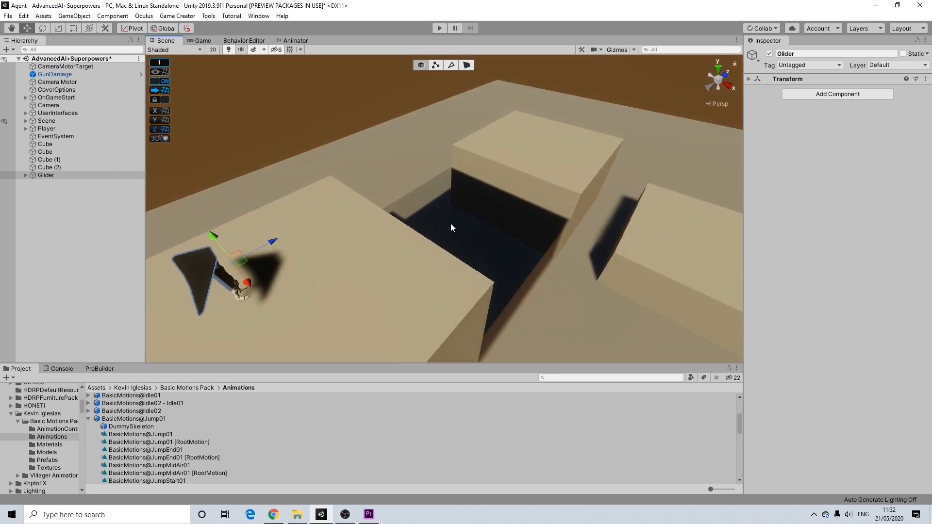
drag(452, 227, 448, 217)
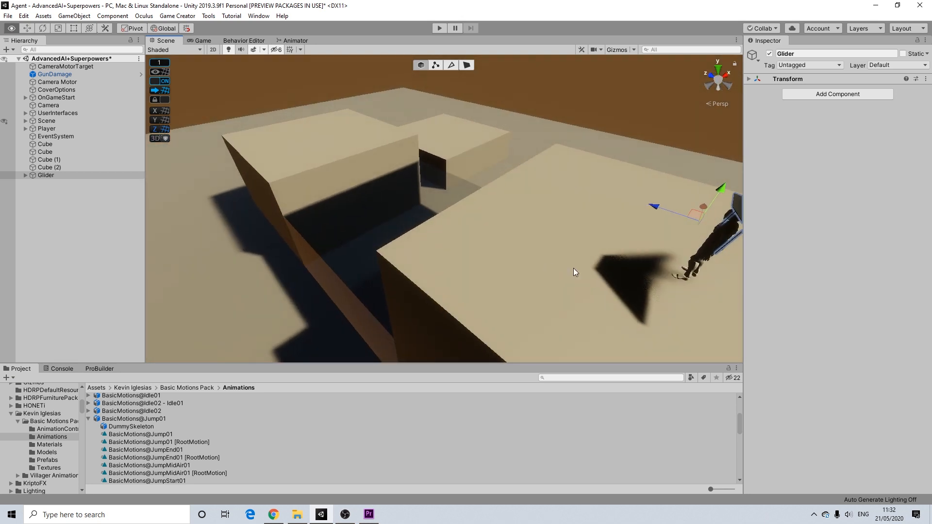
drag(575, 272, 519, 244)
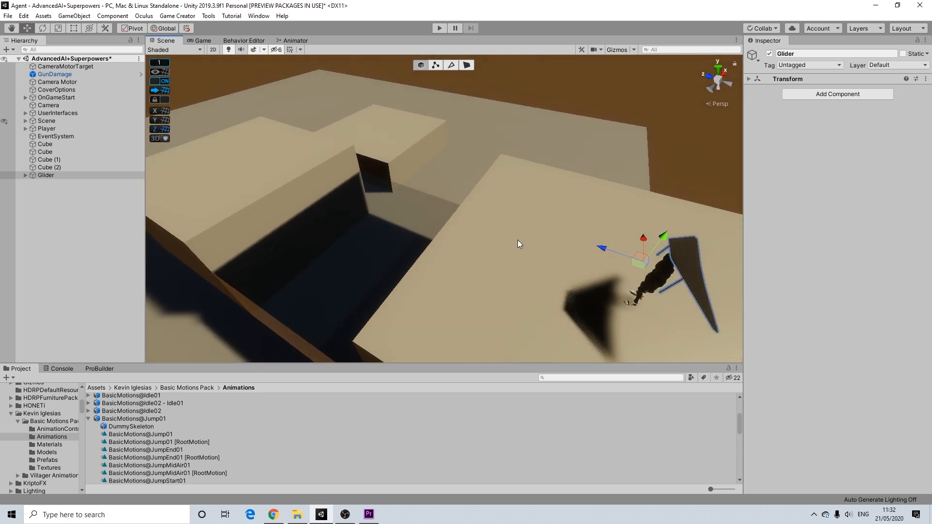
drag(519, 243, 496, 265)
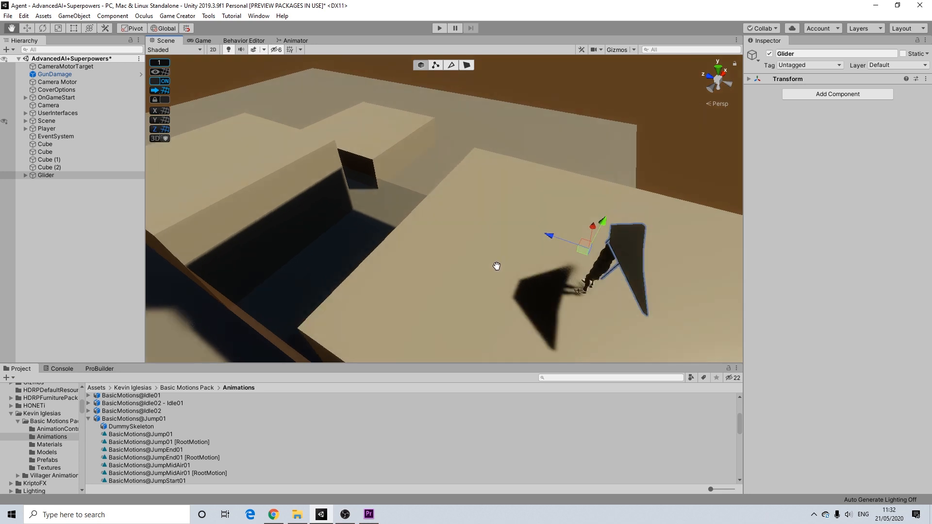
drag(496, 266, 526, 268)
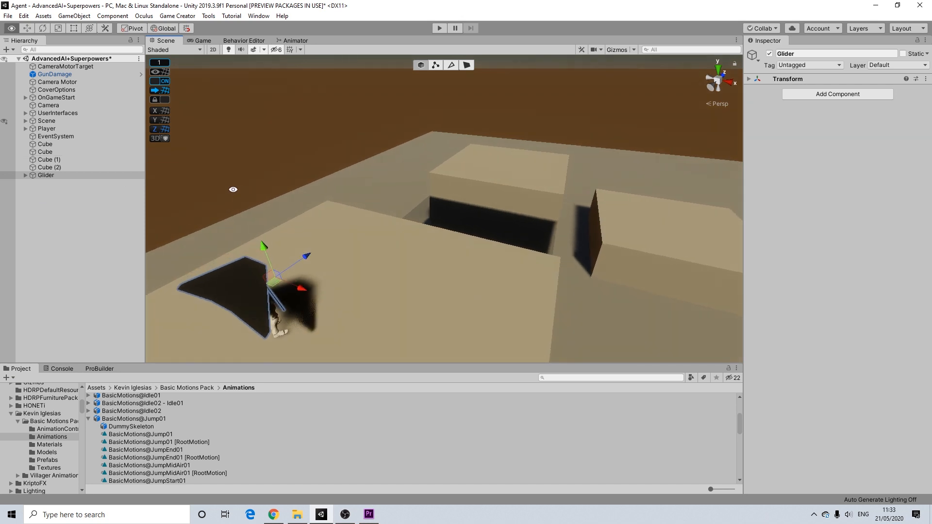
Under Player > Character, create an empty child named Gliding and nest Glider inside it.
click(47, 128)
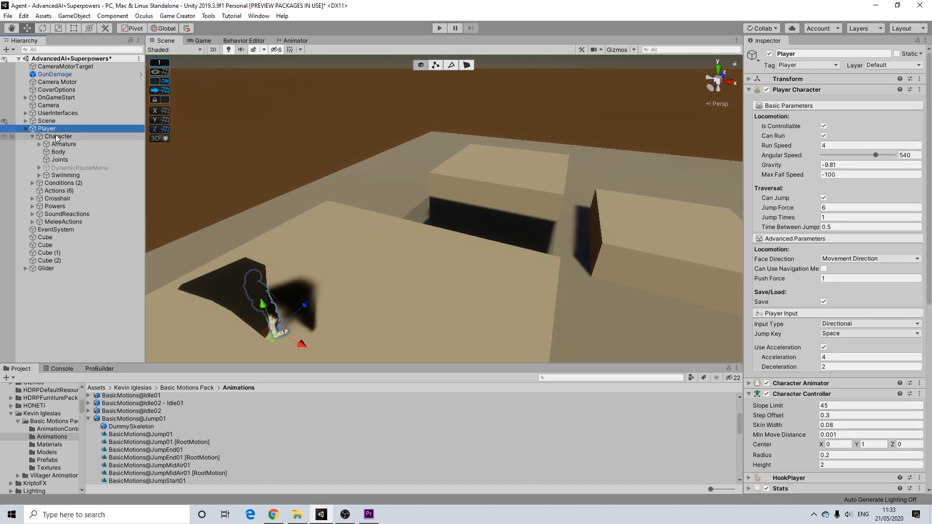
click(57, 137)
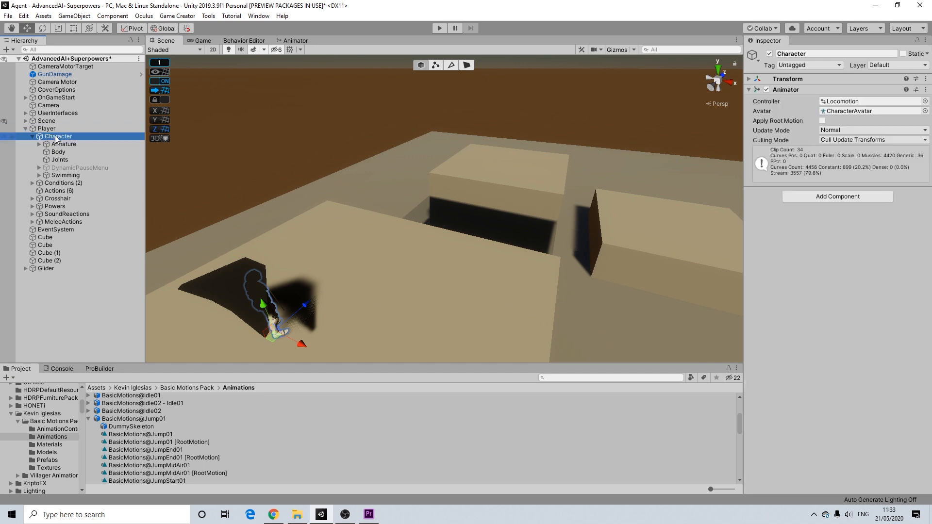
right_click(57, 136)
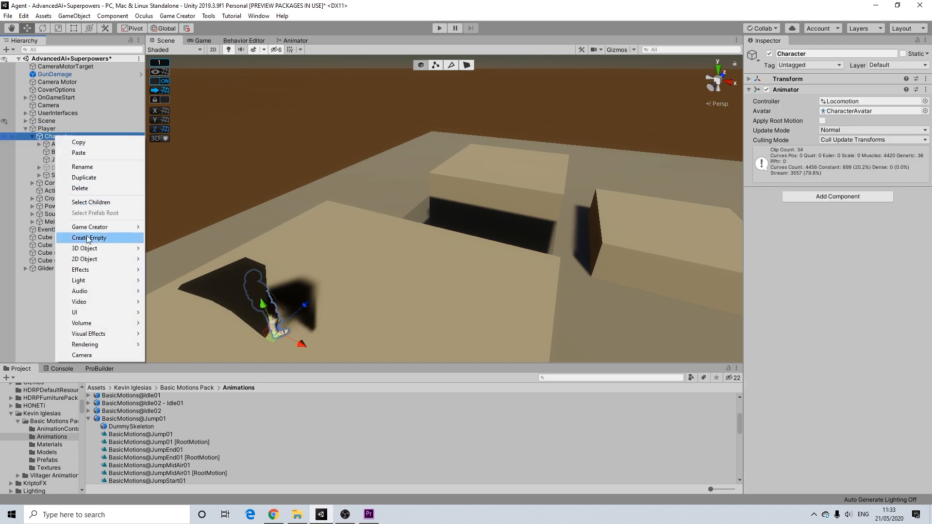
click(89, 237)
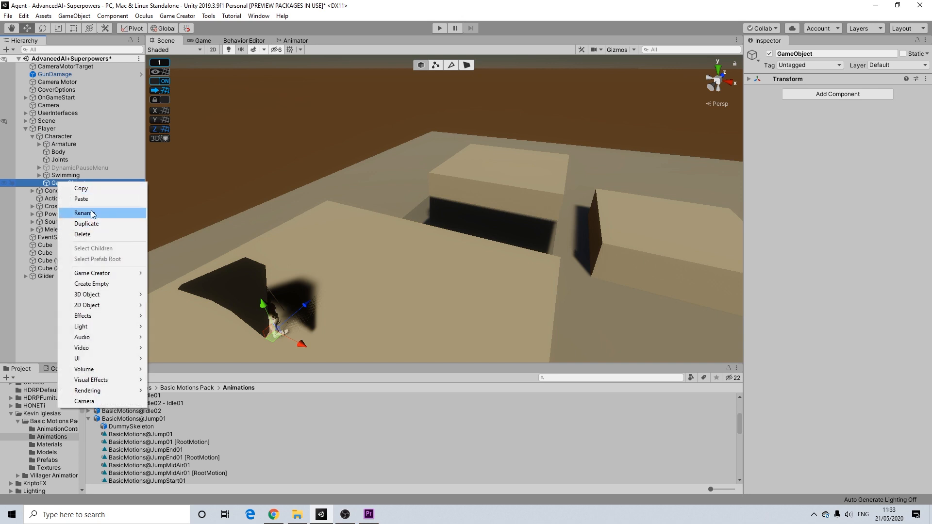
click(85, 213)
text(Gliding)
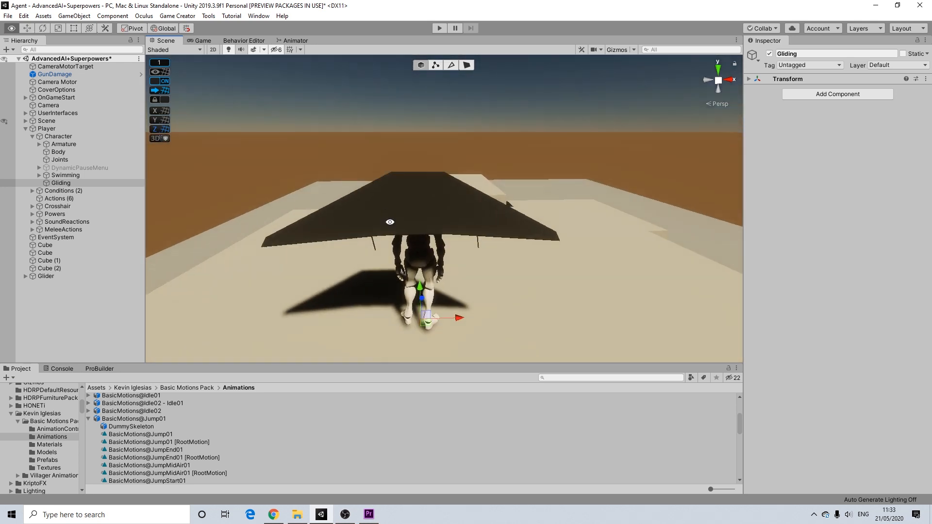
click(44, 276)
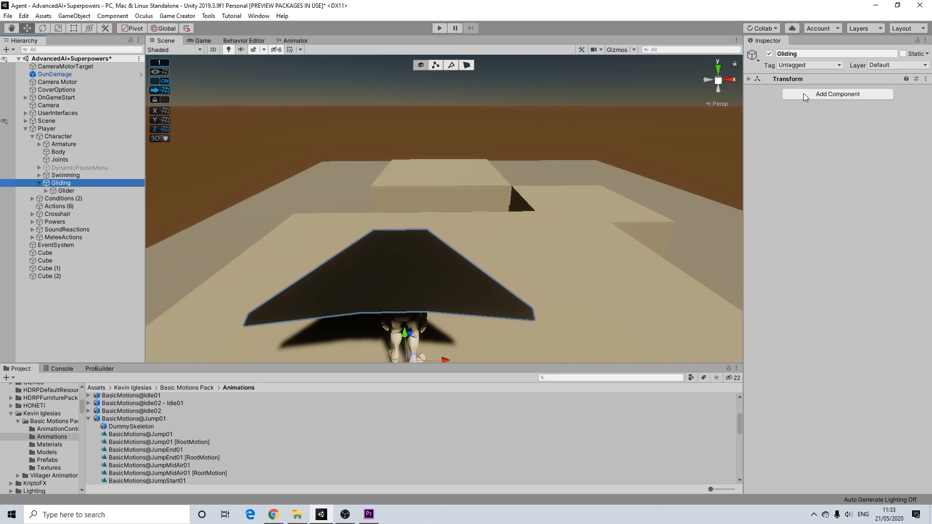
Add three Trigger components to Gliding and create an Actions object for the second trigger.
click(838, 93)
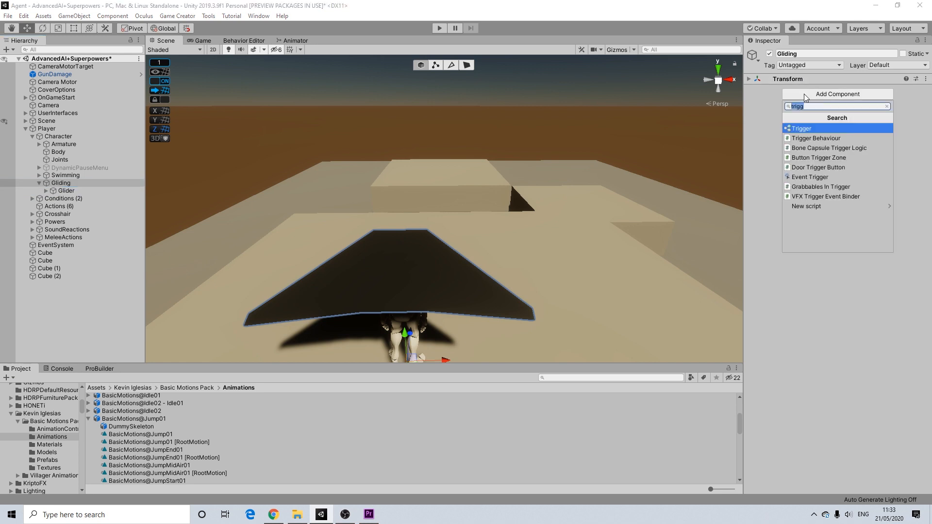
click(801, 128)
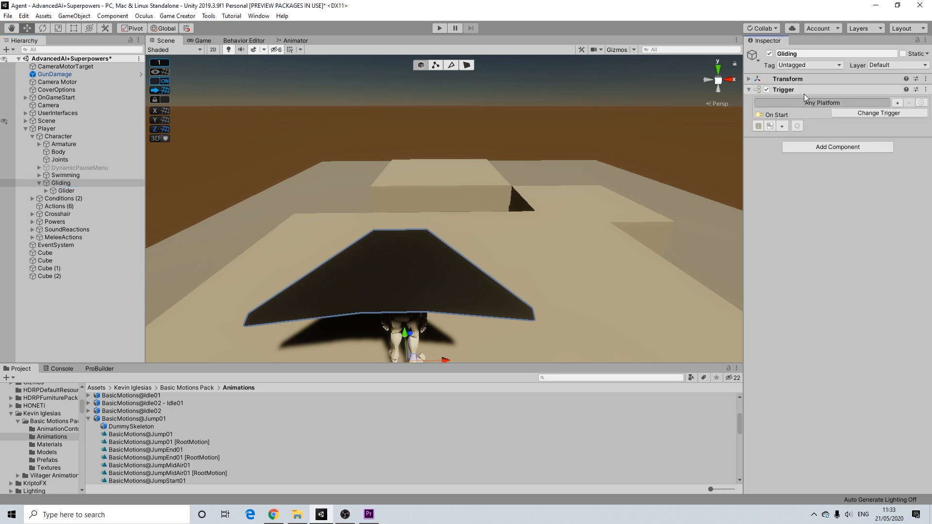
click(837, 147)
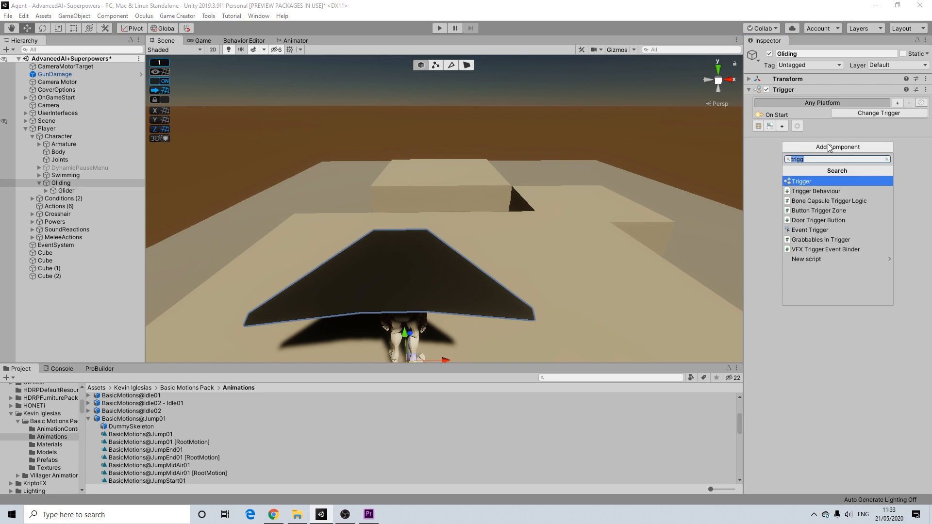
click(801, 181)
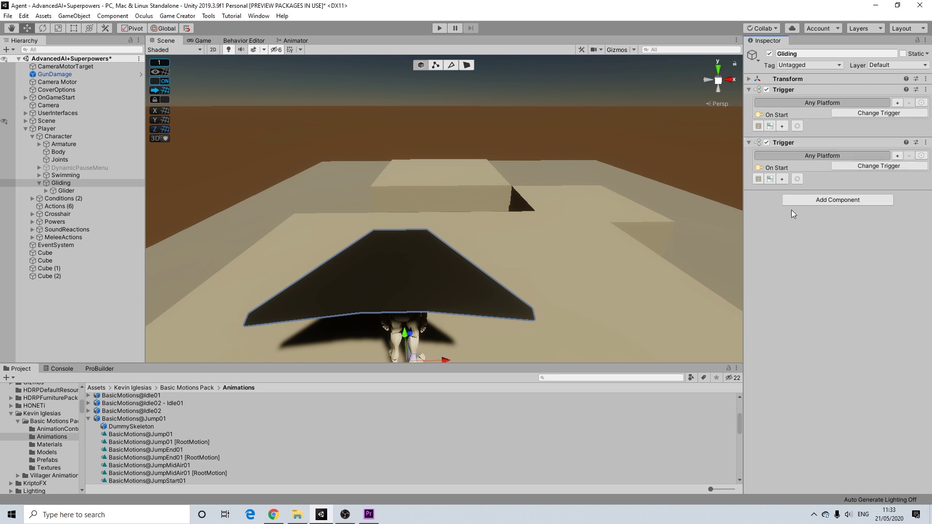
click(837, 200)
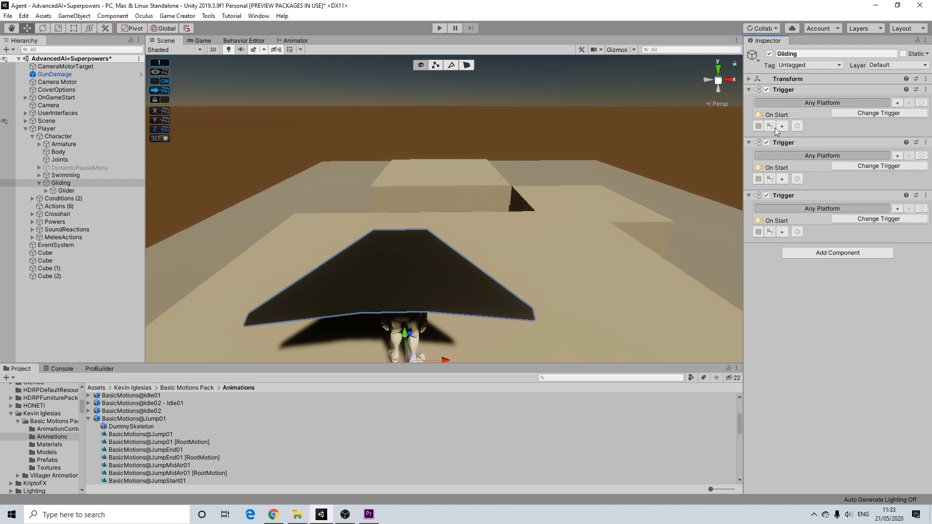
mouse_move(769, 126)
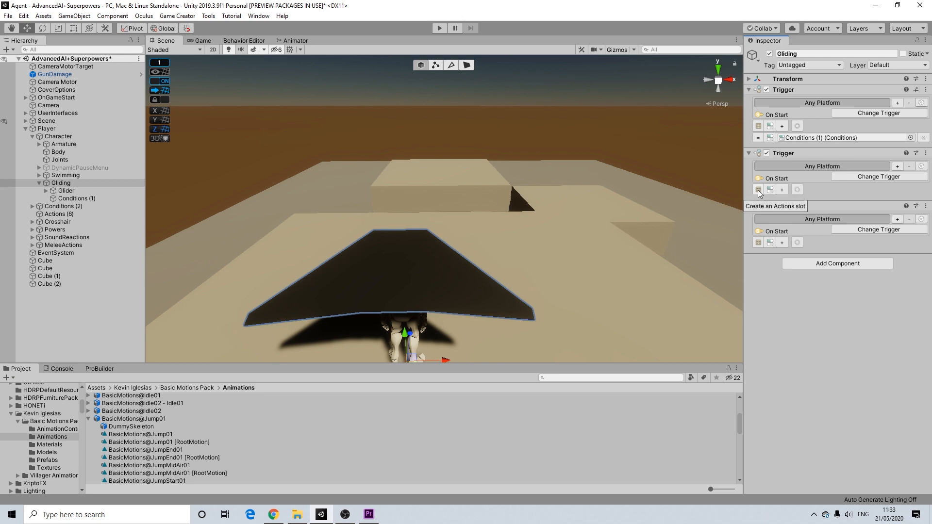
click(758, 189)
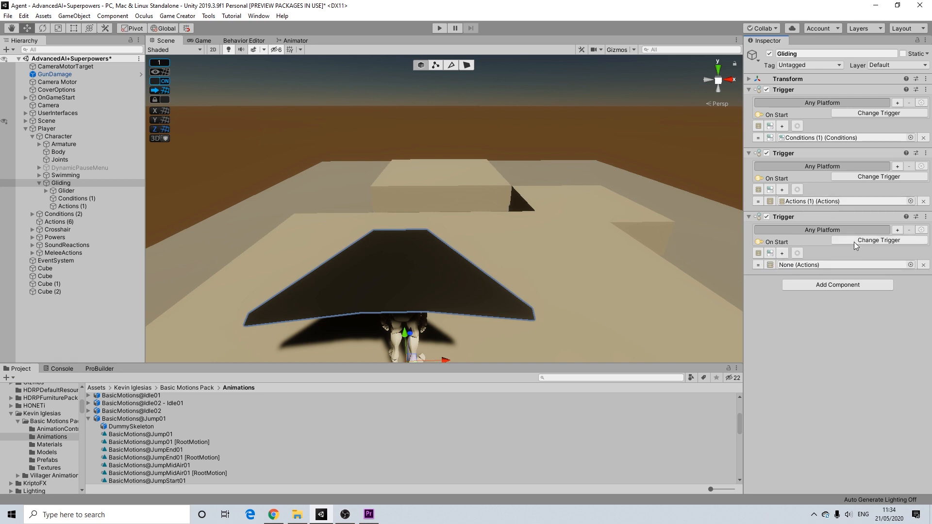
Set the triggers to On Land, On Key Up (Space), and On Key Hold (Space, 0.5 s, on timeout).
click(879, 240)
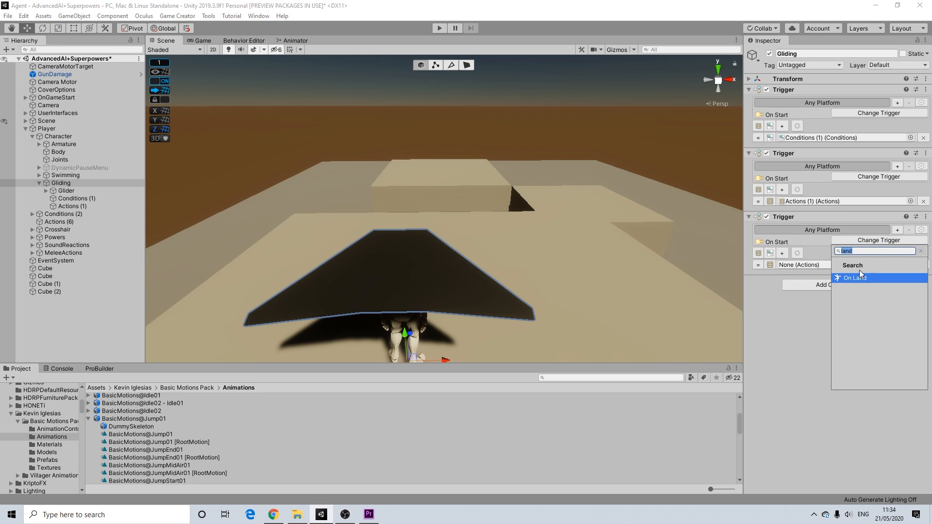
click(855, 278)
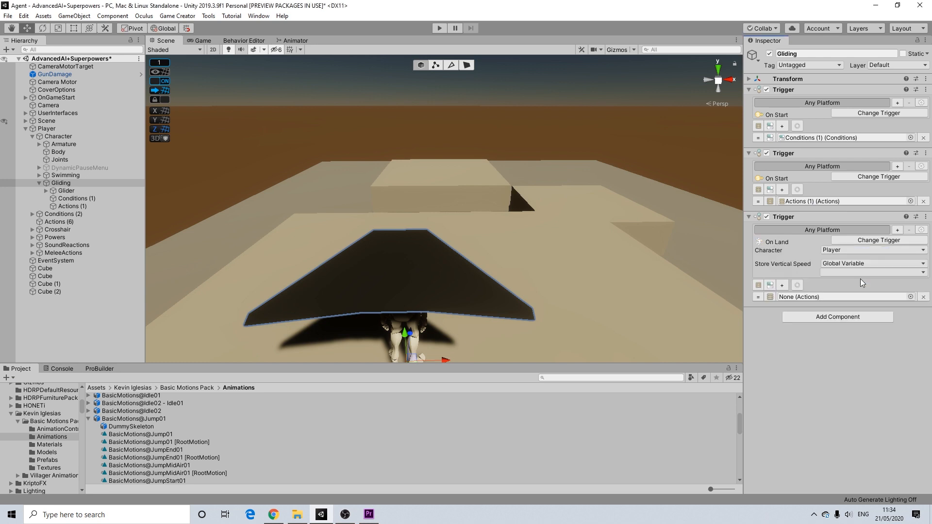
click(879, 176)
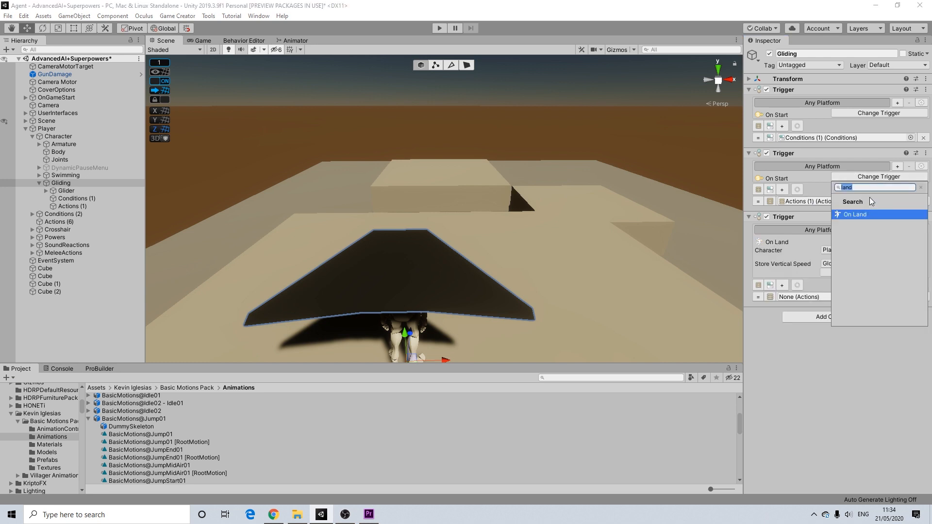
text(key)
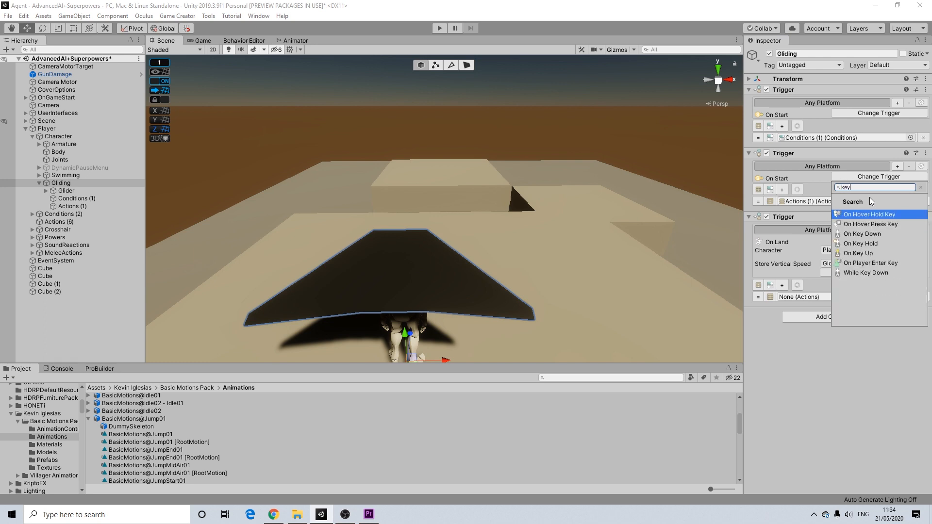
click(858, 253)
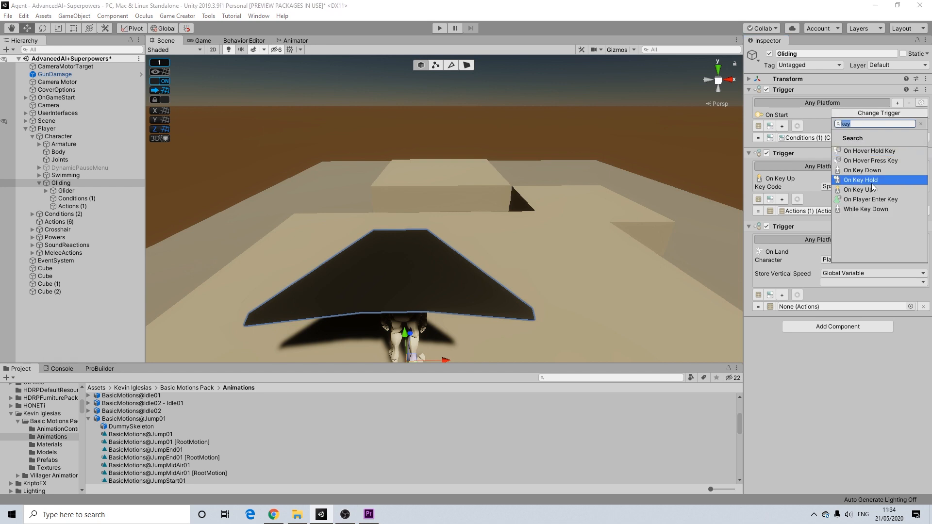
click(860, 180)
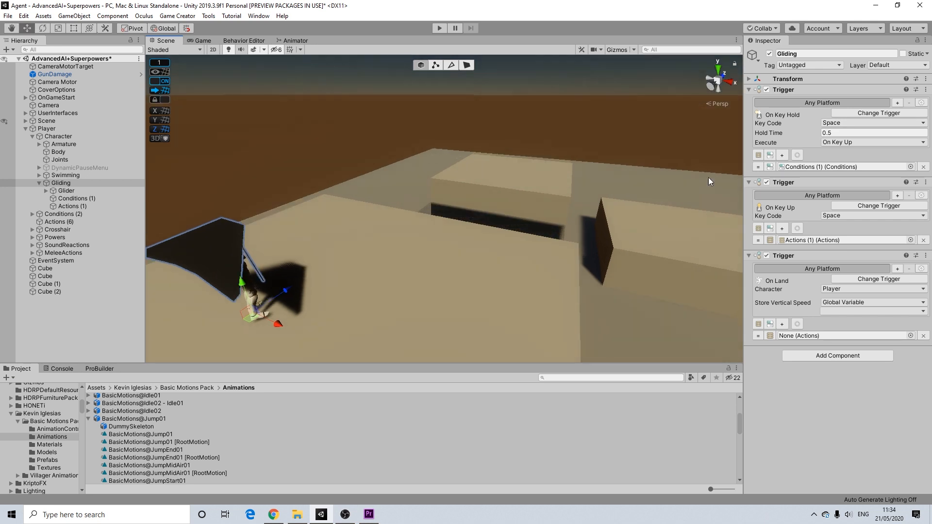
click(873, 142)
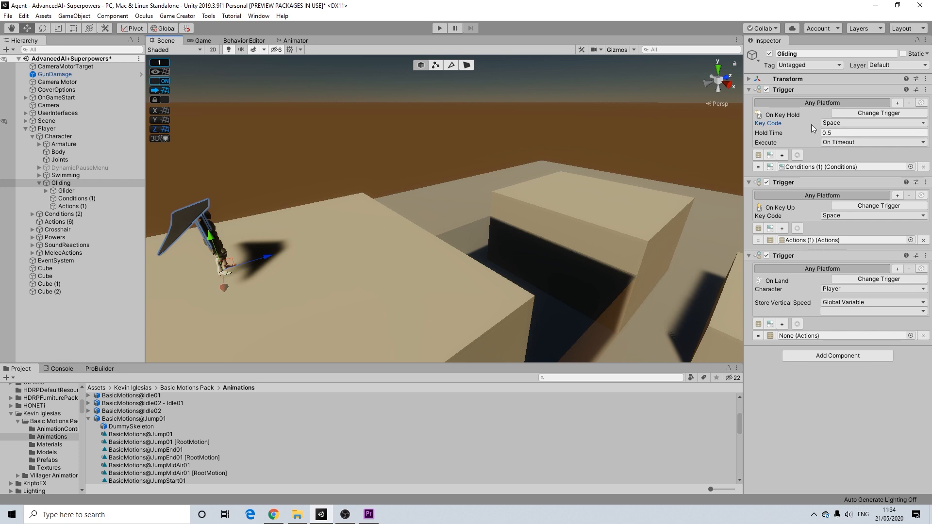
mouse_move(811, 137)
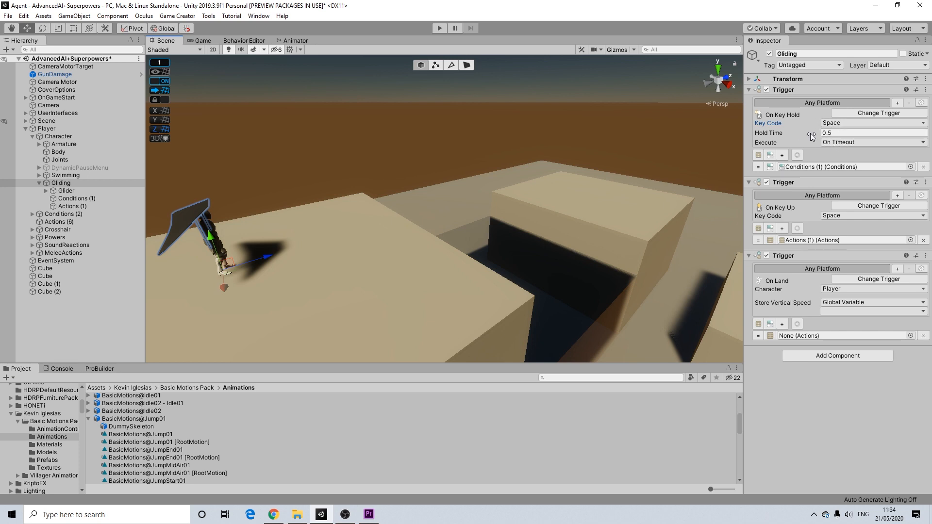
mouse_move(802, 225)
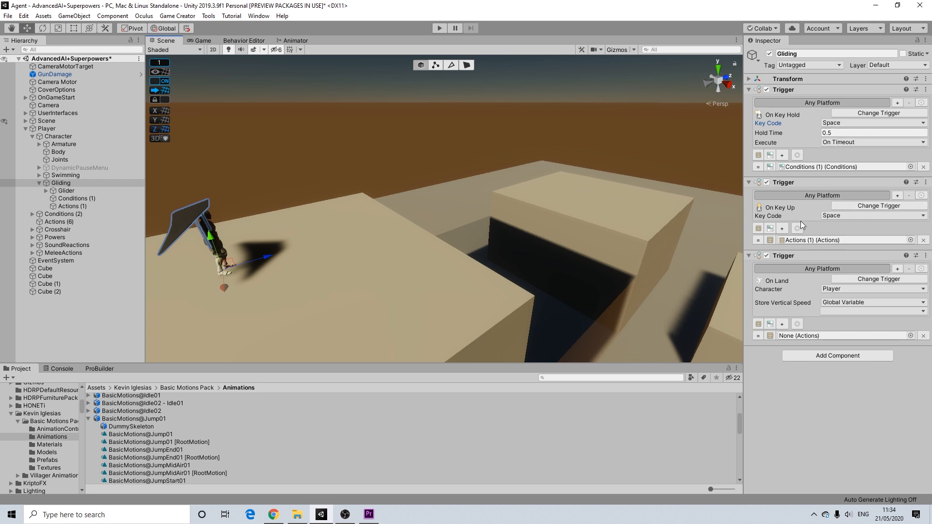
mouse_move(807, 228)
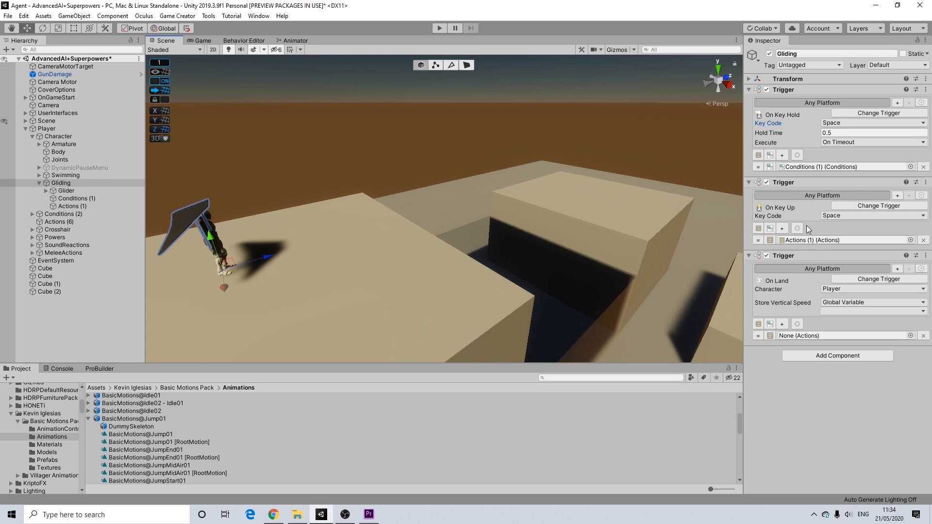
mouse_move(784, 286)
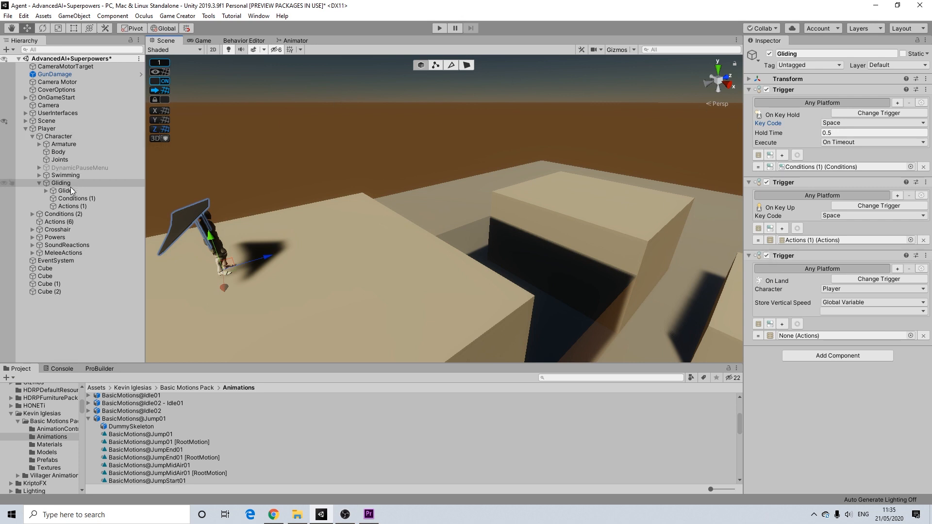
Add a Character condition checking Player Is On Air, and create its Then Actions.
click(77, 198)
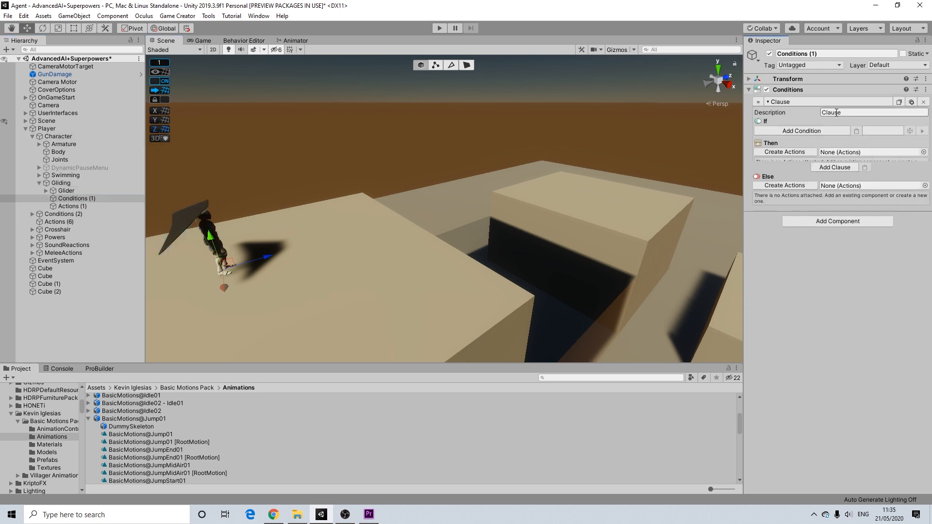
click(802, 130)
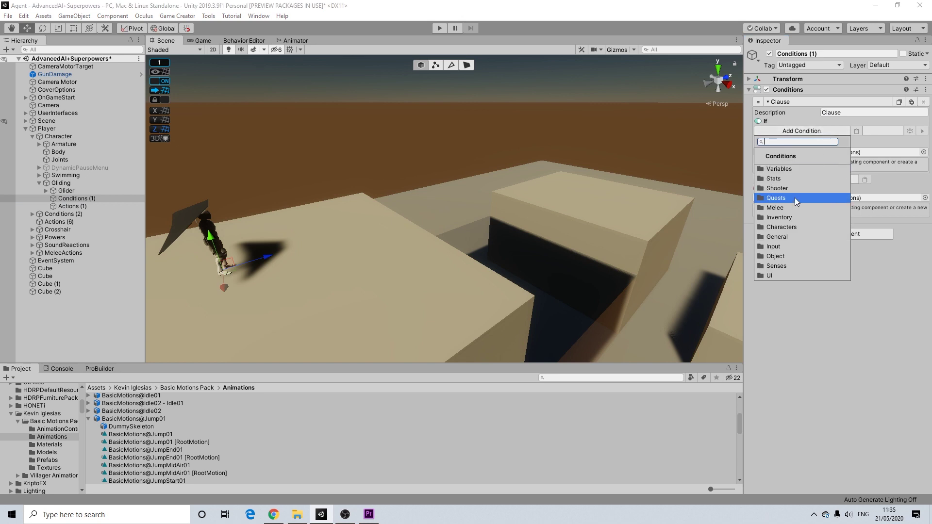
click(781, 227)
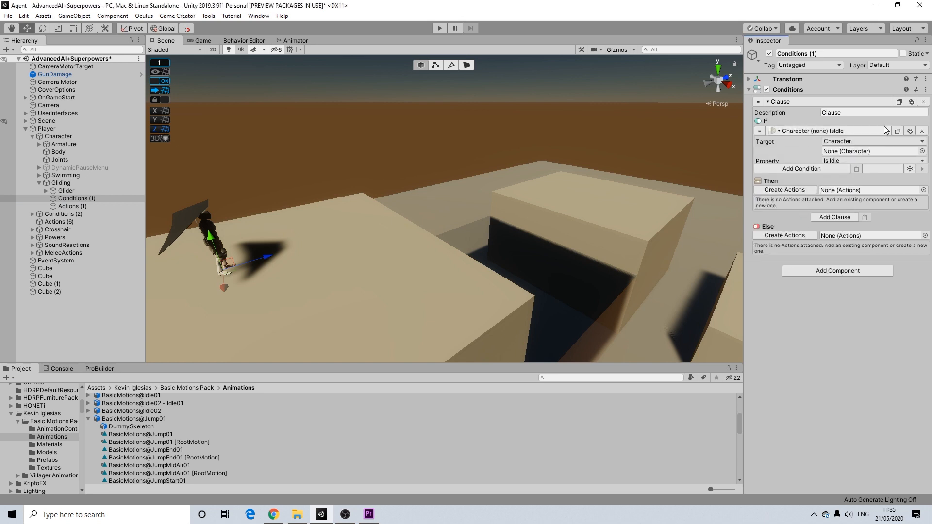
click(874, 151)
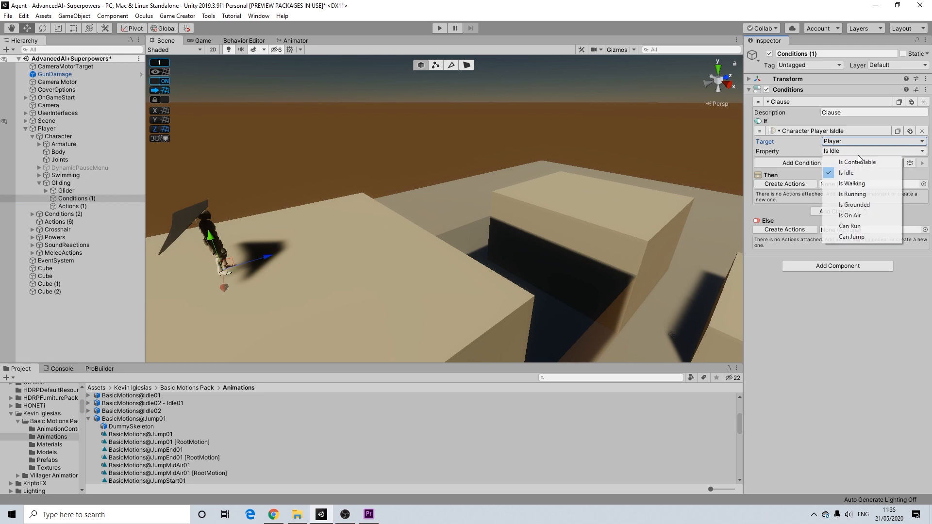
click(850, 216)
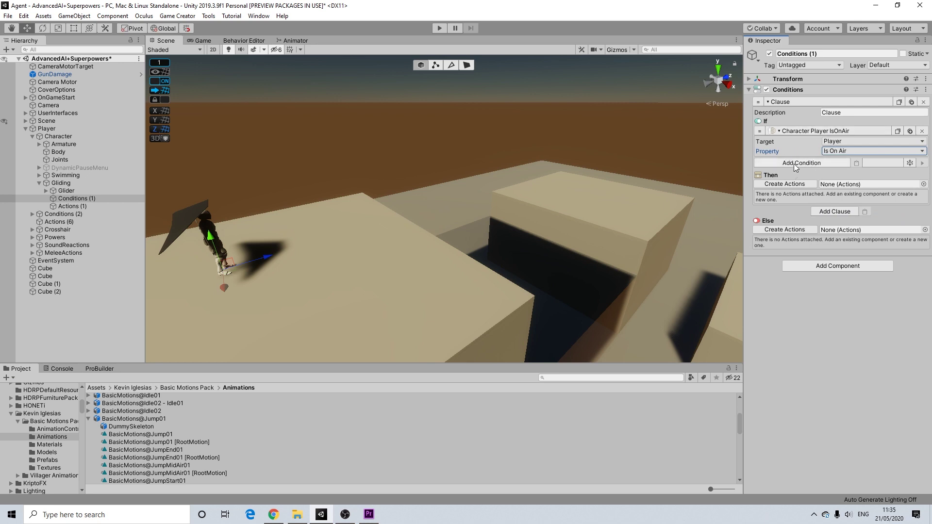
click(801, 163)
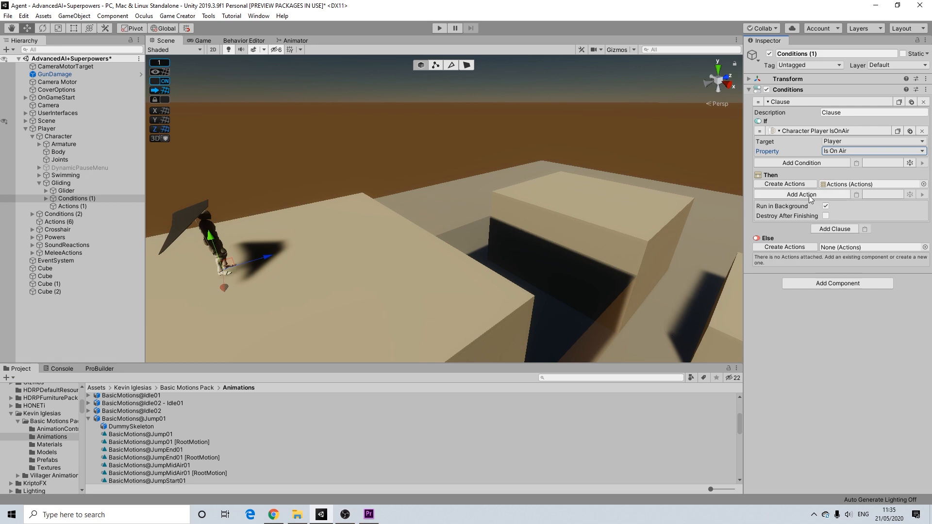
Add a Character State action using the BasicMotions@JumpMidAir01 animation clip.
click(801, 194)
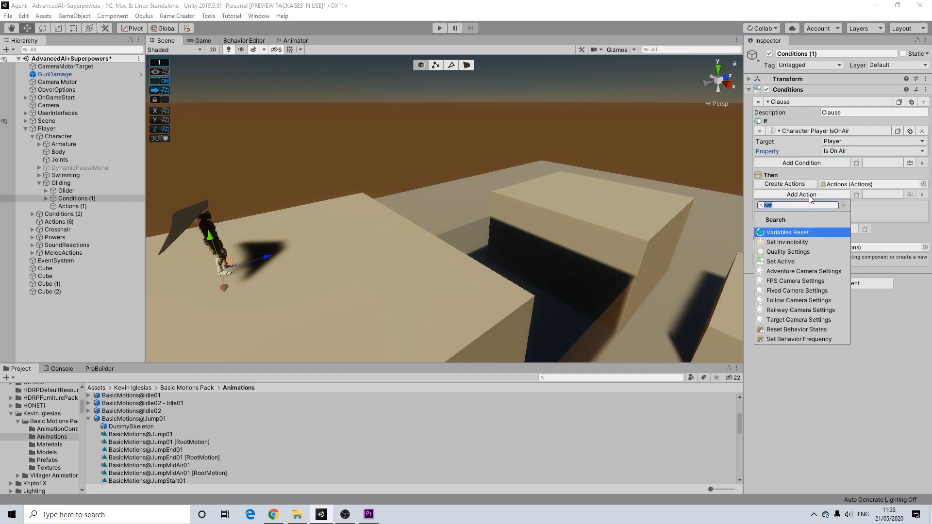
text(state)
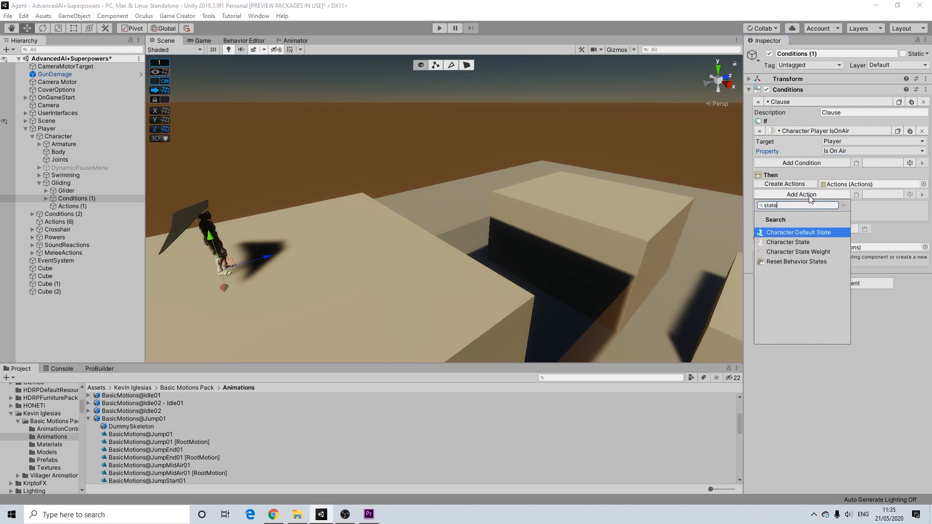
click(788, 241)
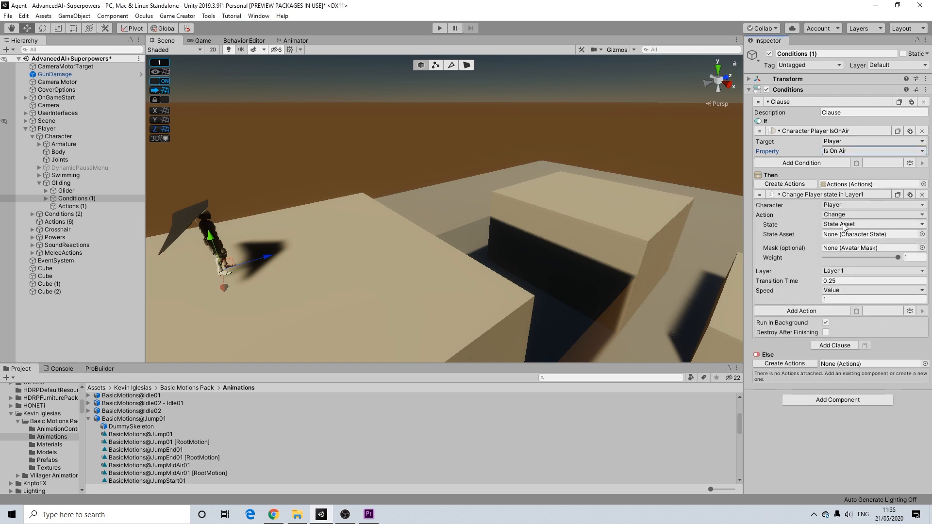
click(874, 225)
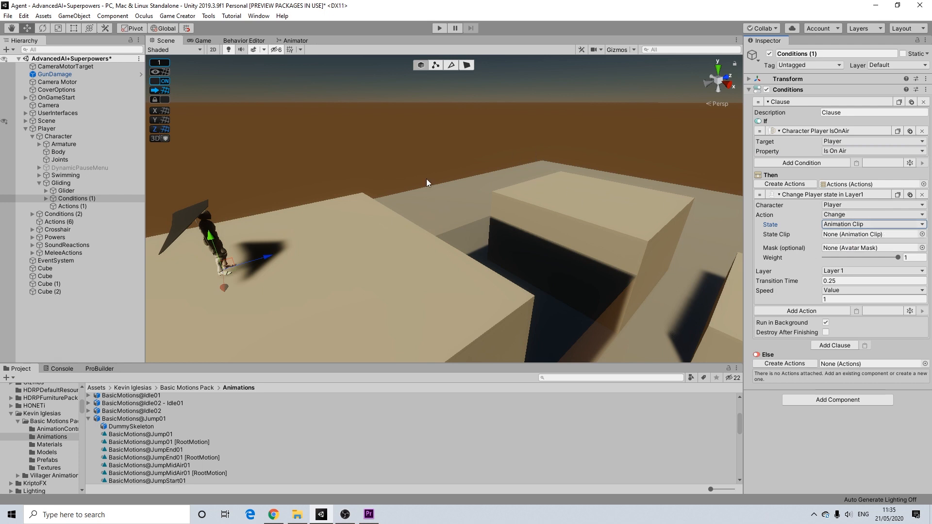
mouse_move(175, 467)
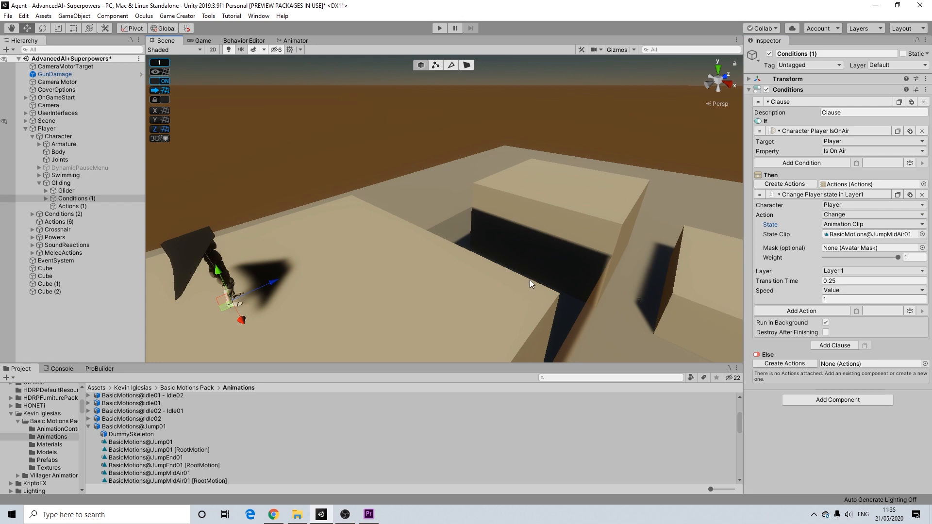
mouse_move(185, 473)
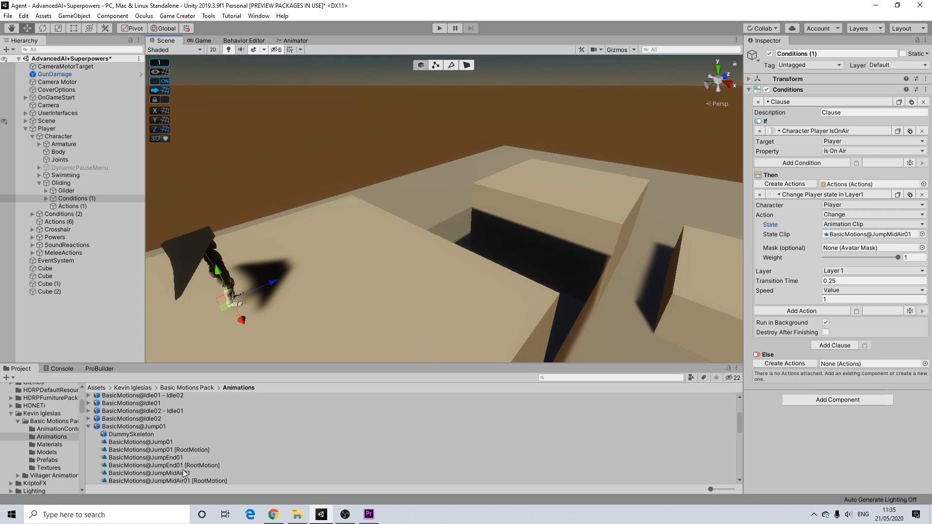
click(144, 473)
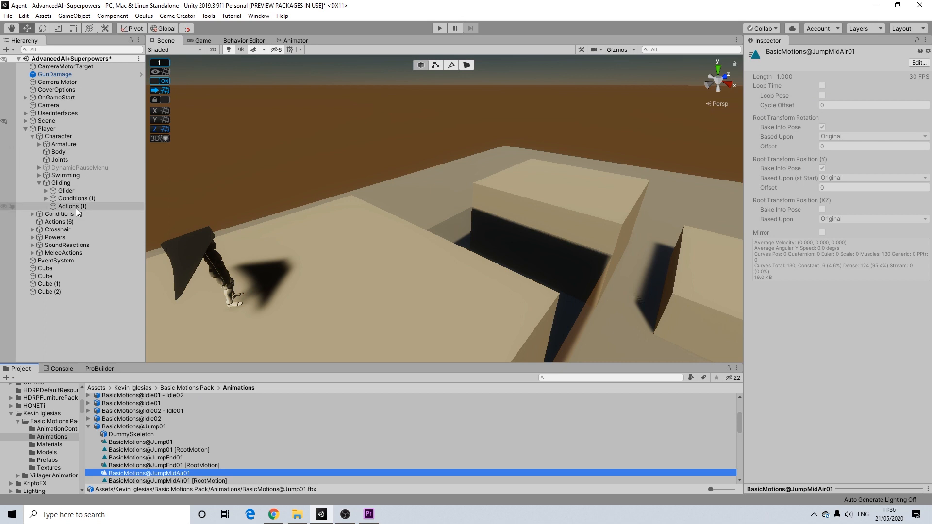
click(75, 198)
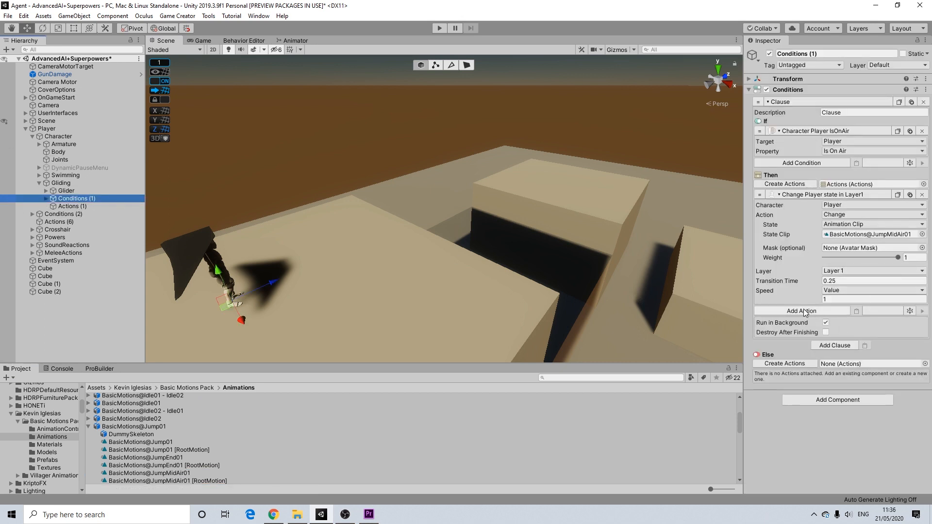
Add actions setting Player Max Fall Speed to -2 and activating the Glider object.
click(802, 310)
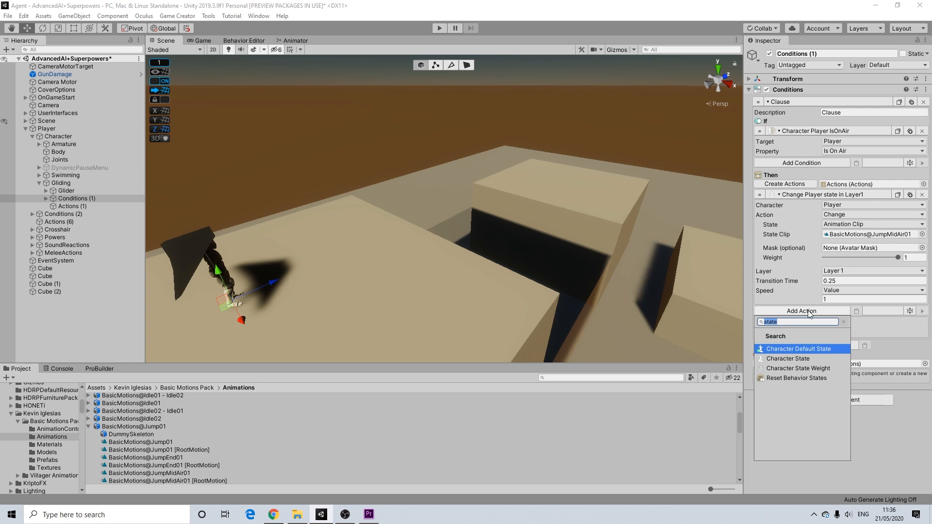
text(change)
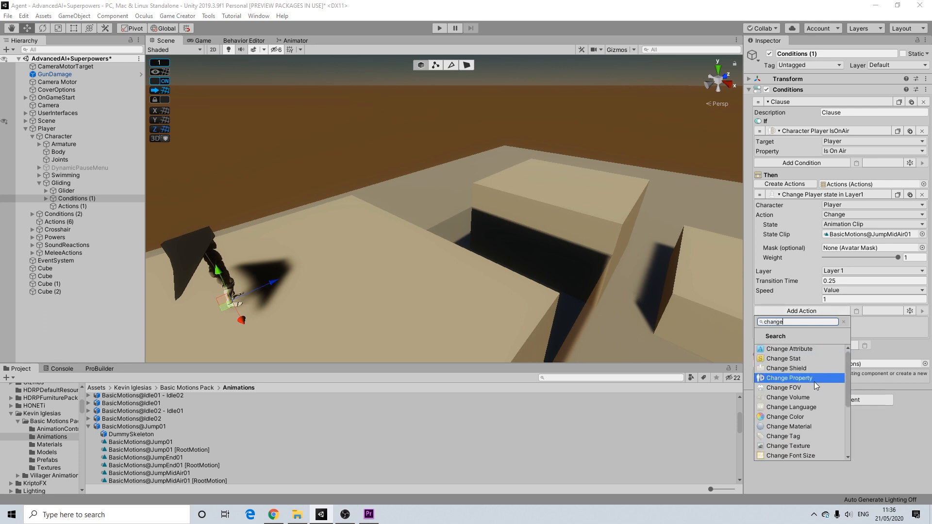
click(788, 378)
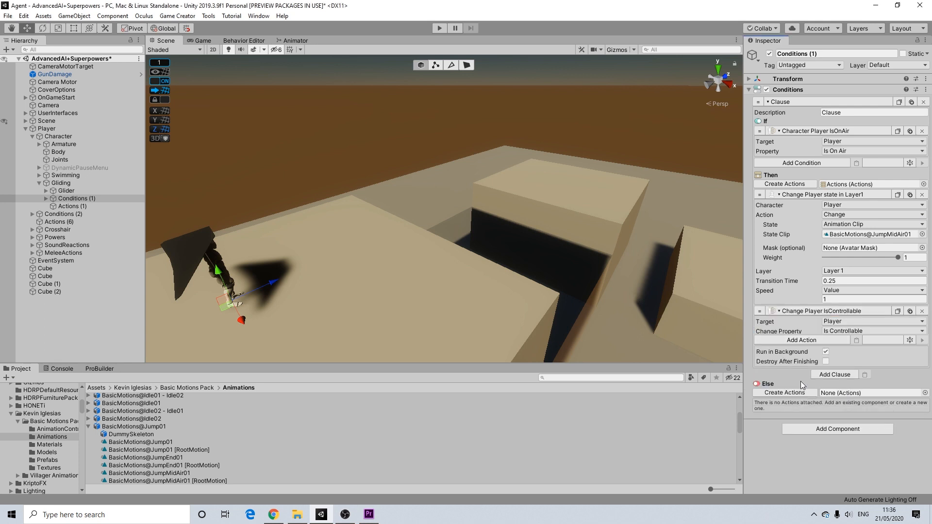
click(873, 330)
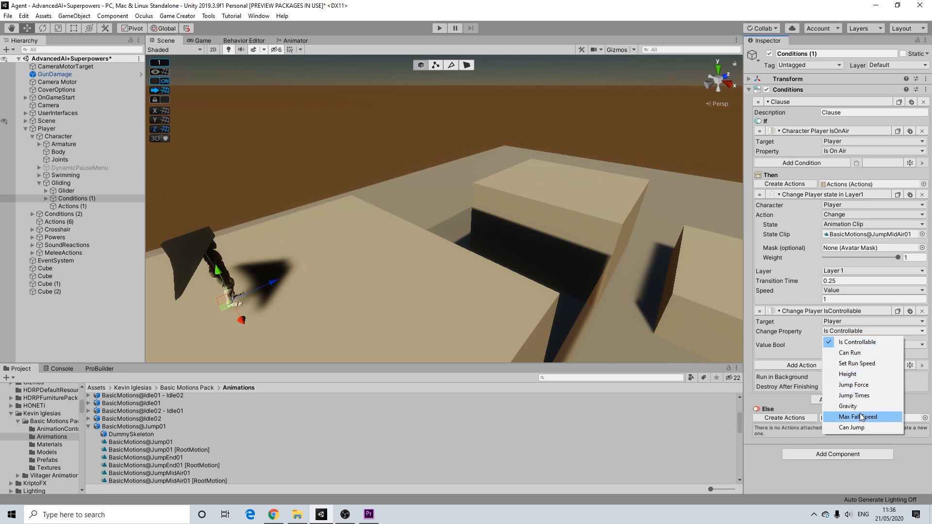
click(855, 417)
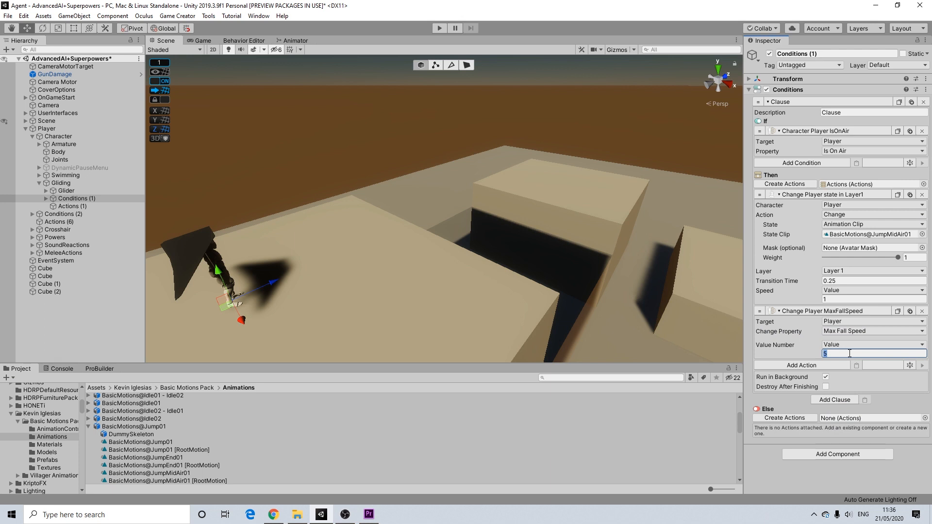
text(-2)
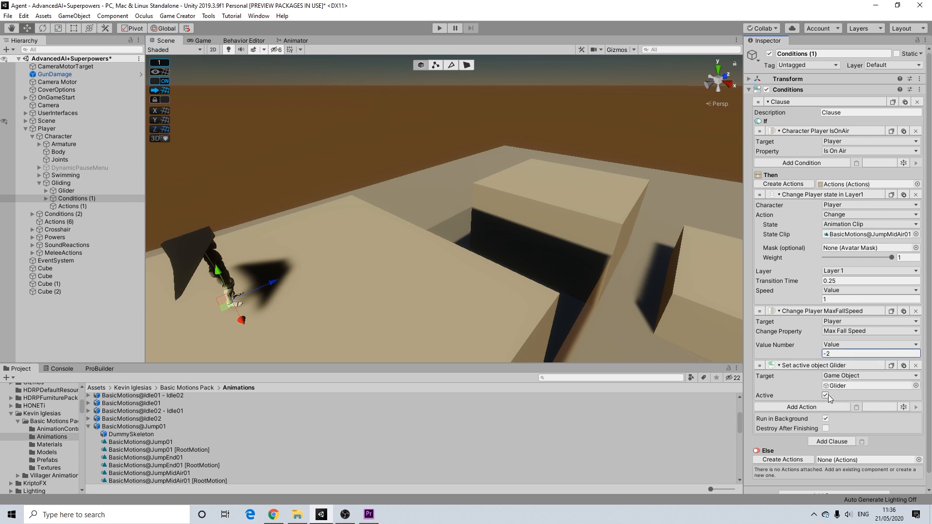
click(825, 395)
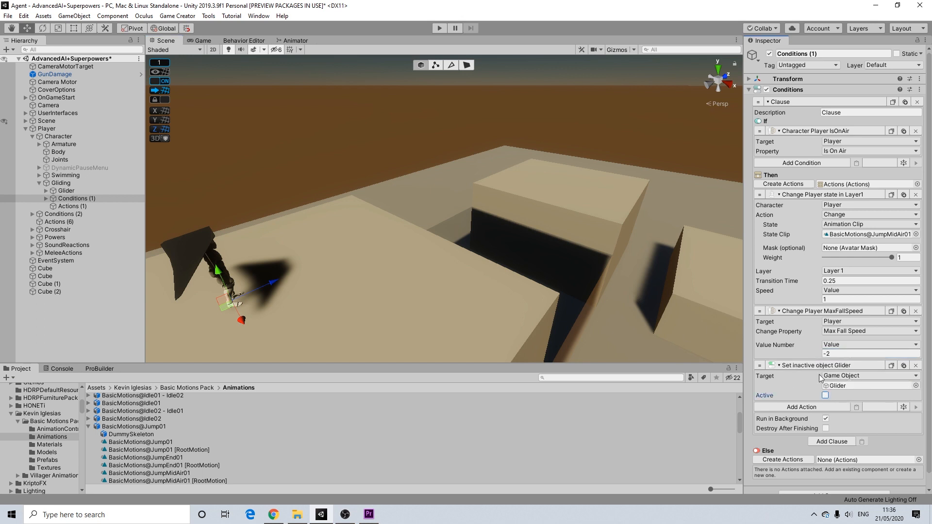
click(824, 395)
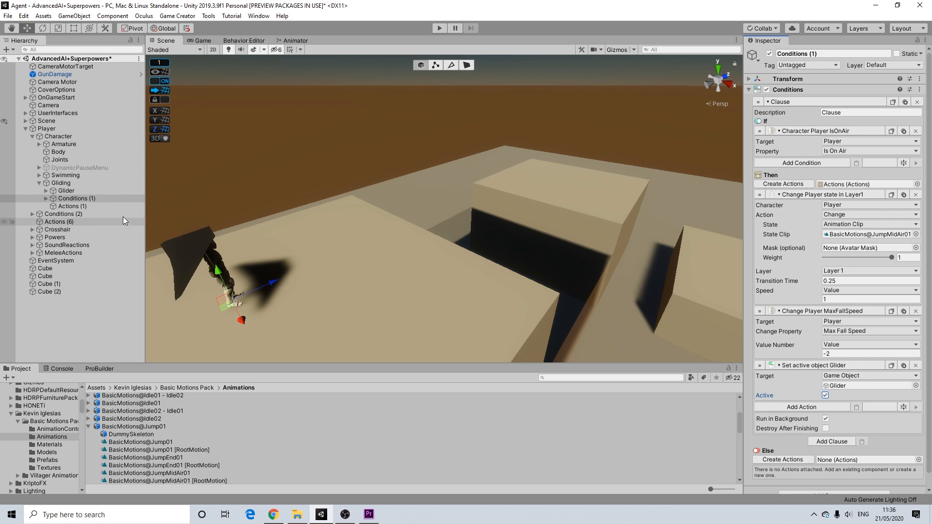
Open the gliding release Actions object and add a Player state change action.
click(67, 190)
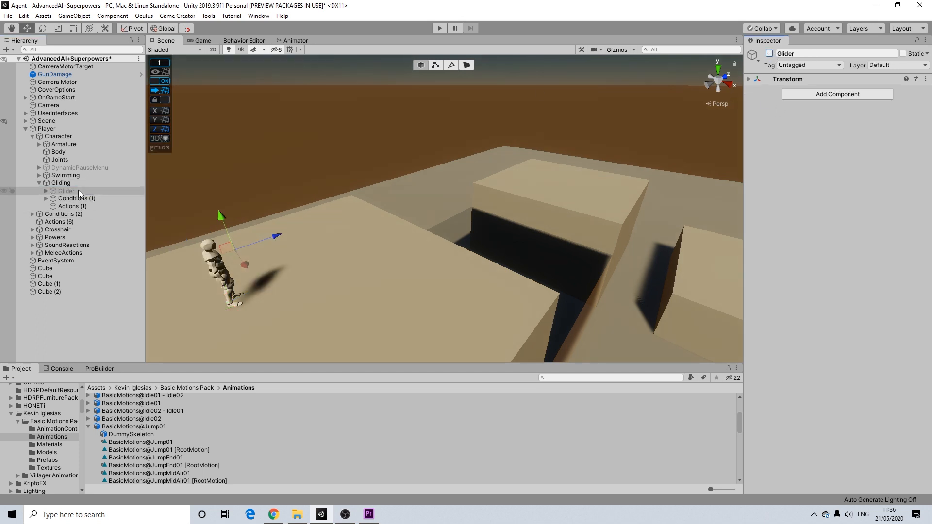
click(75, 198)
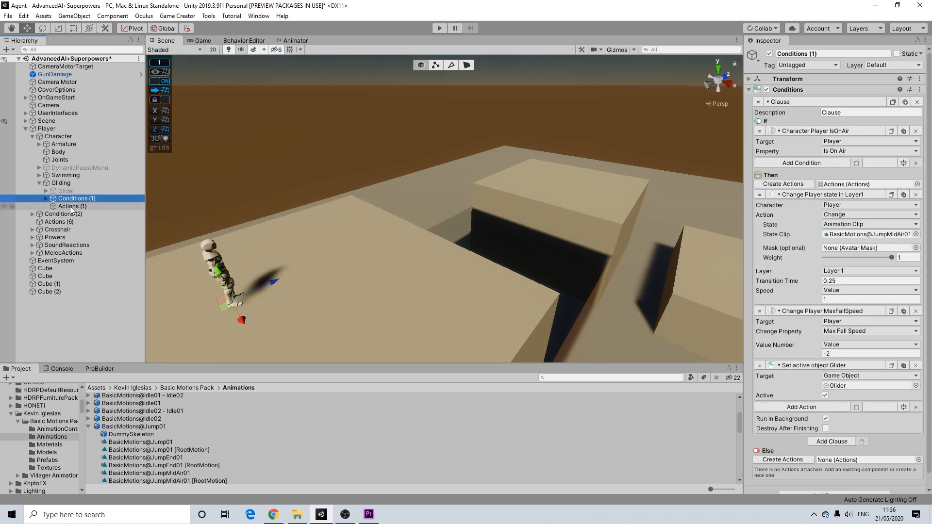
click(71, 206)
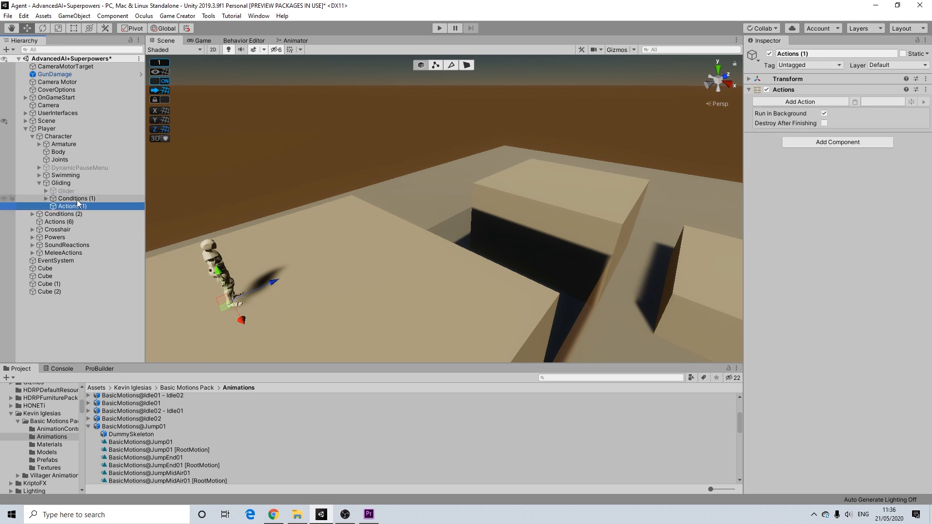
click(76, 198)
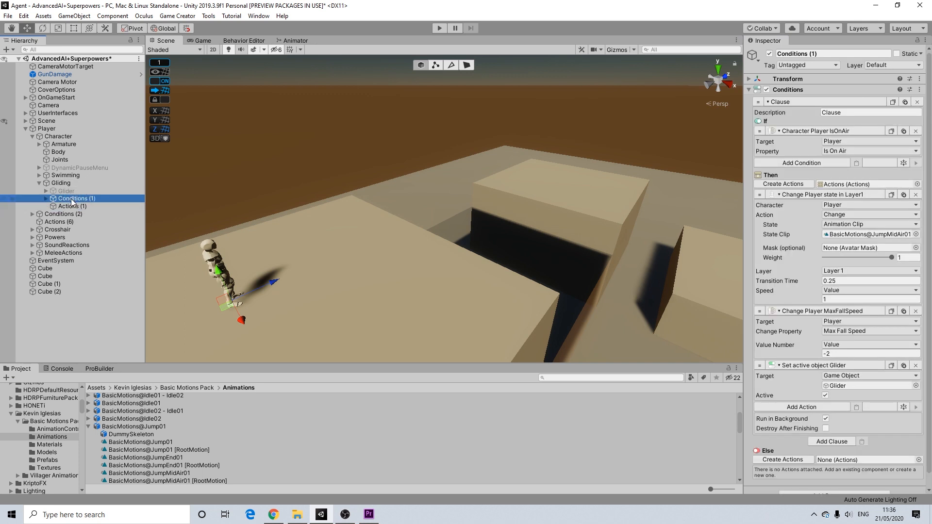
click(71, 206)
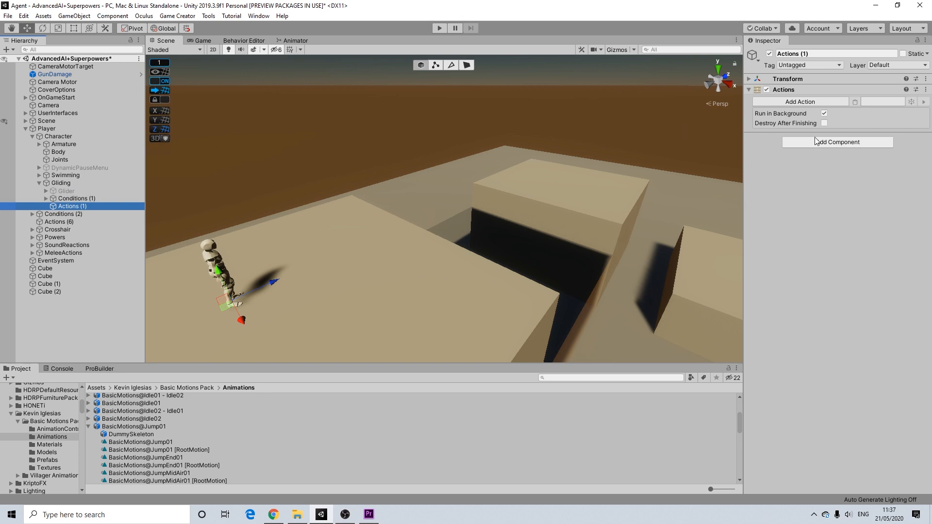
click(800, 102)
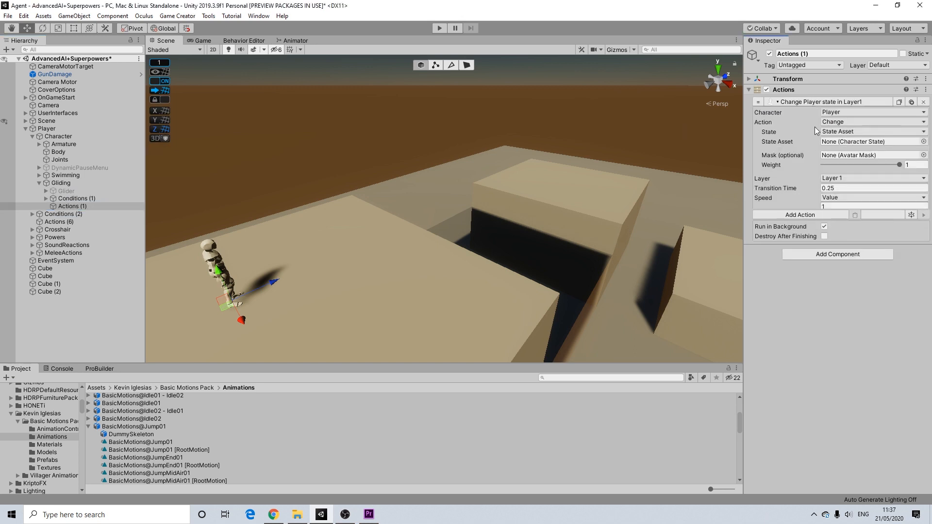
click(873, 122)
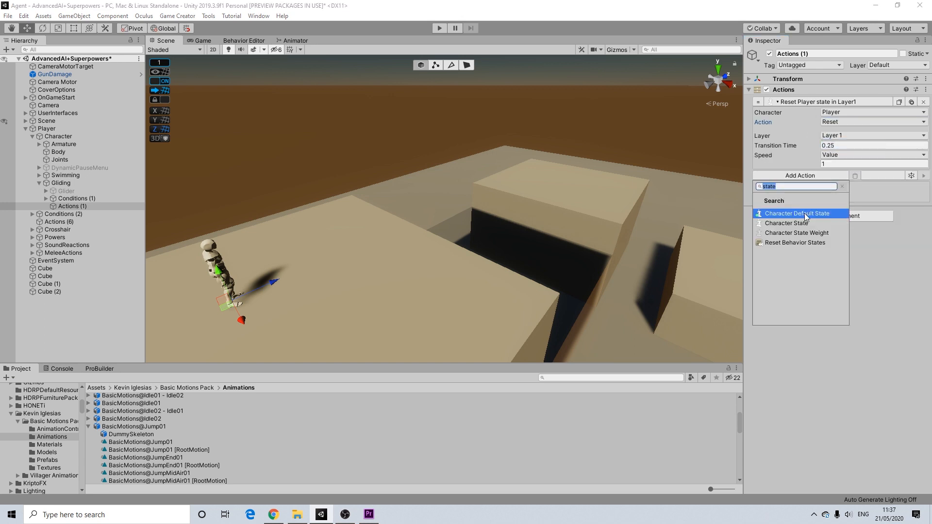
Add a Max Fall Speed change of -100, then set the second max fall speed to -9.81.
text(chang)
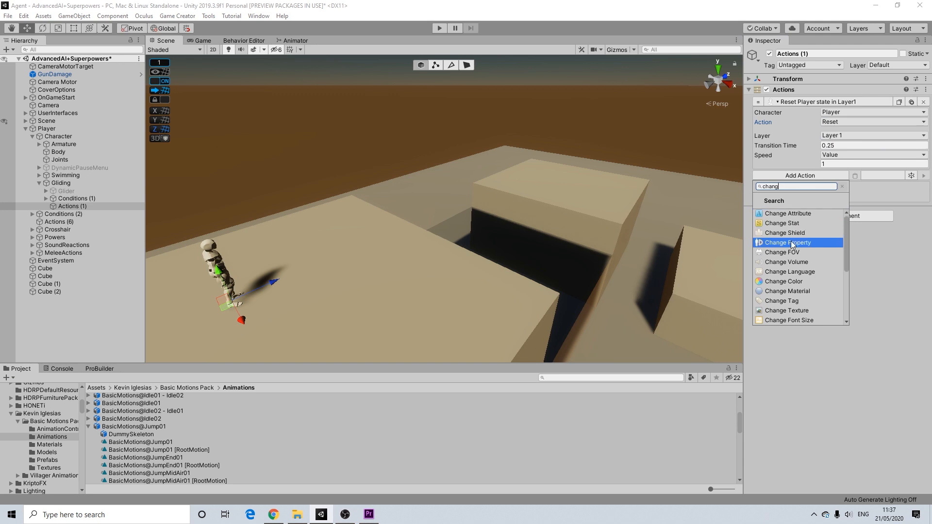
click(787, 242)
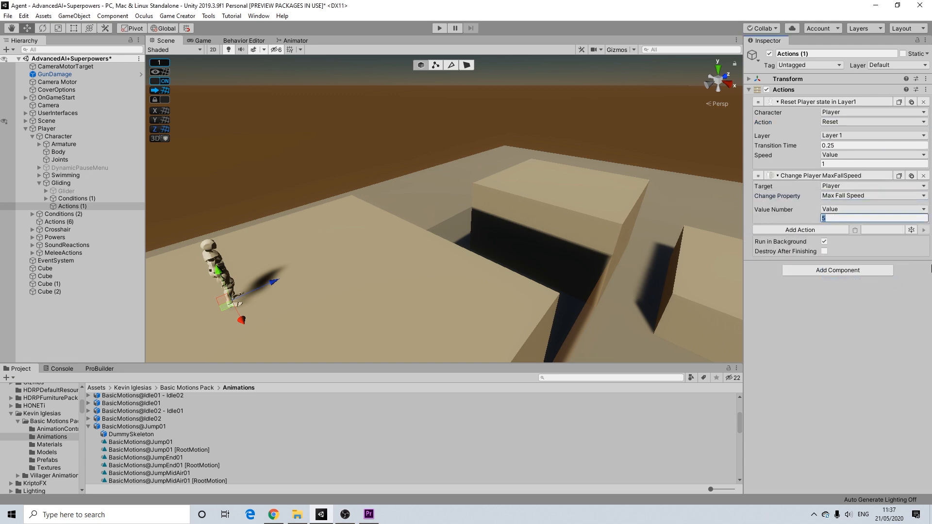
text(-100)
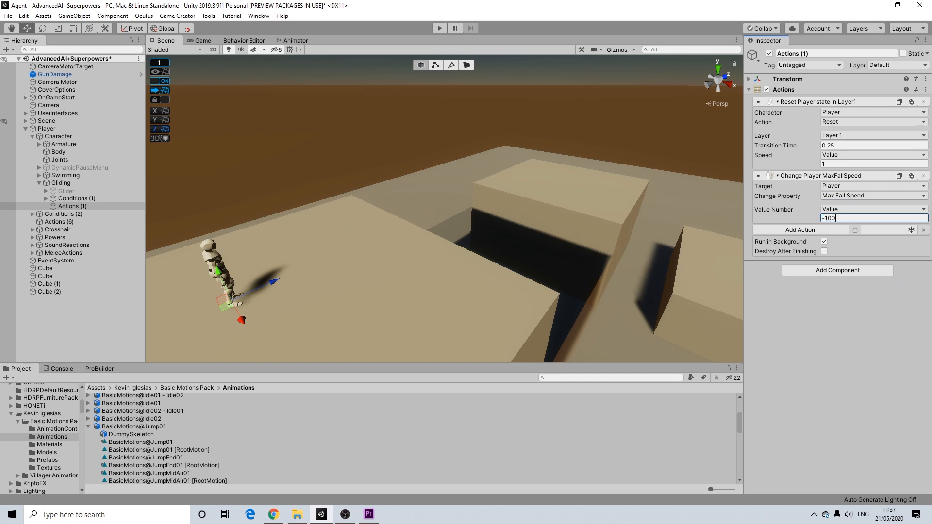
mouse_move(924, 174)
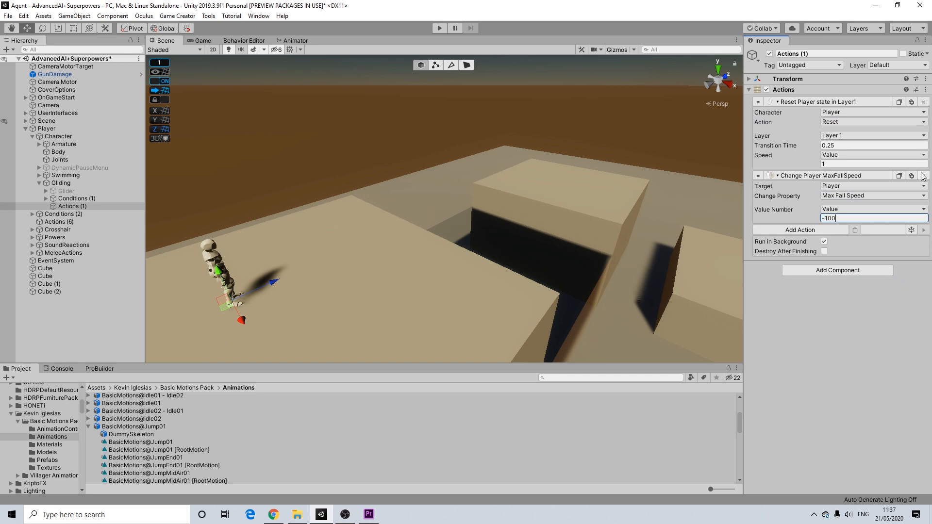
click(800, 230)
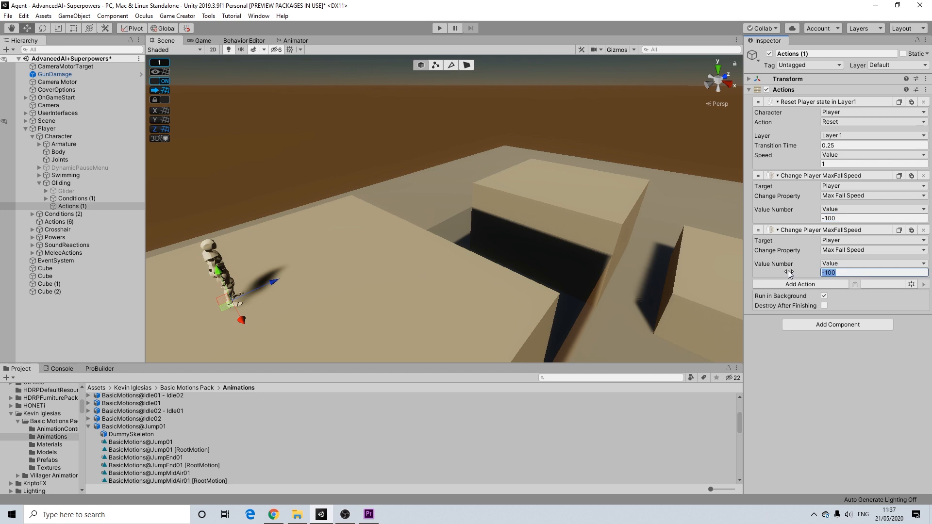
text(-9.8)
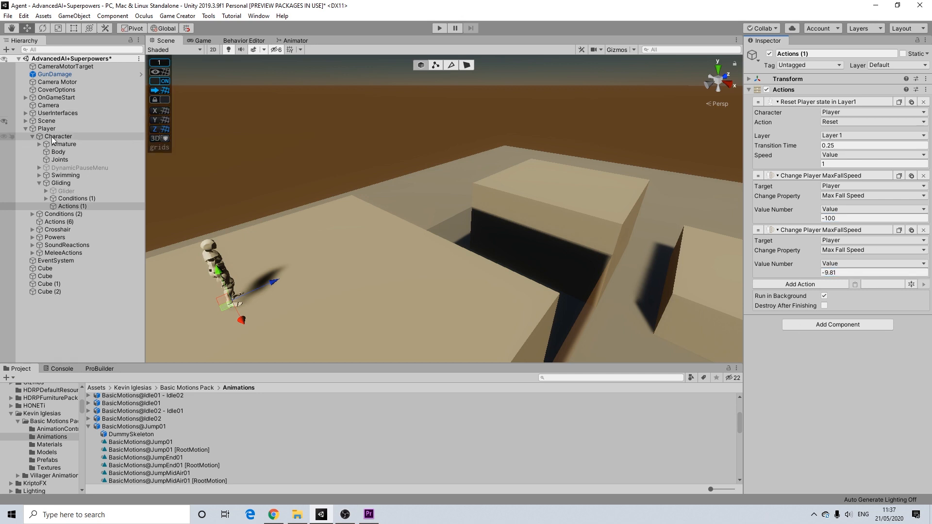
click(46, 128)
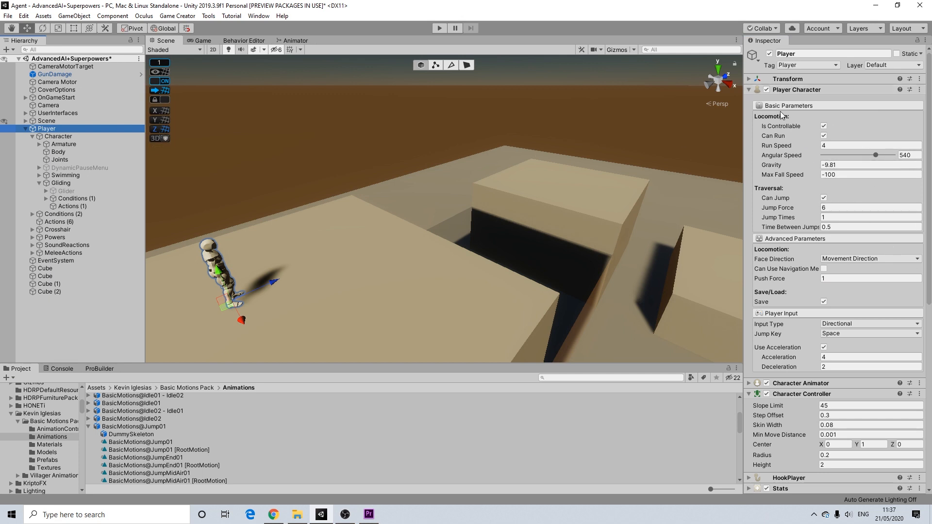
click(869, 174)
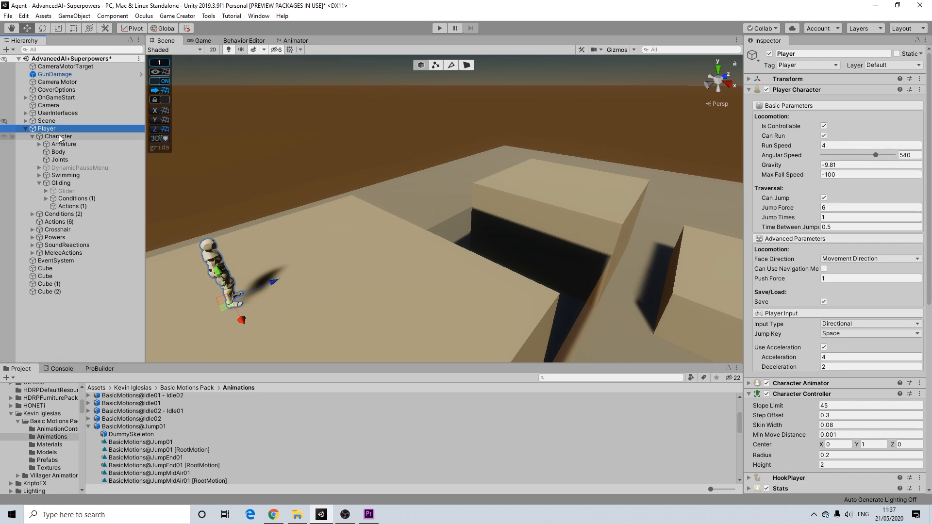
click(72, 206)
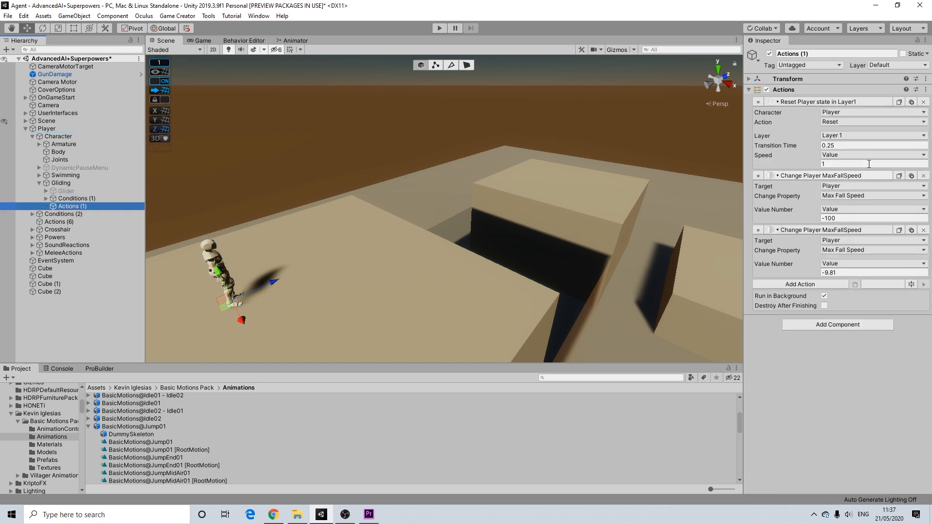
click(61, 183)
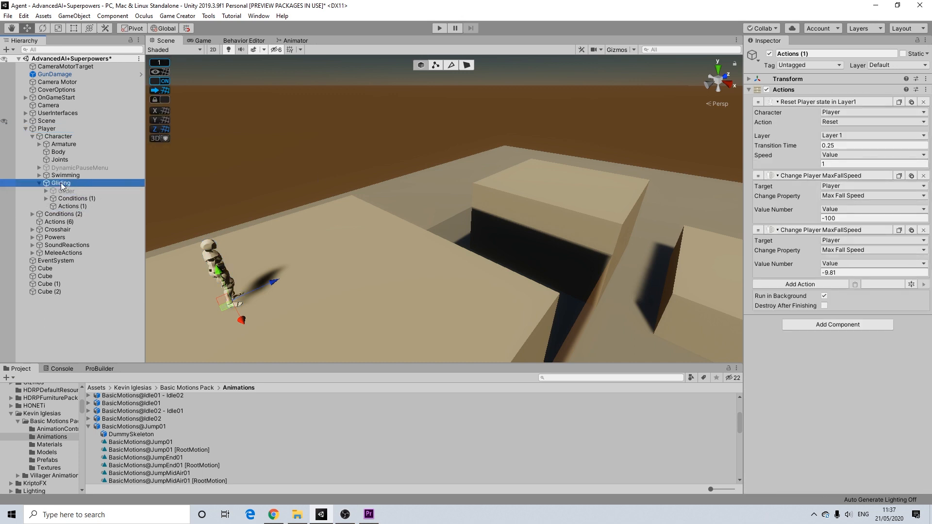
Review the Gliding triggers and enter Play mode to test gliding.
click(60, 182)
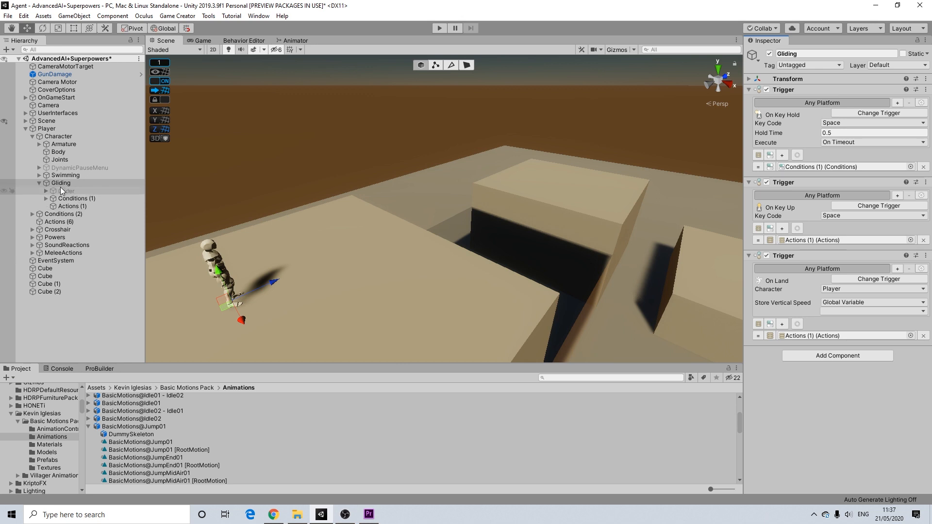
mouse_move(126, 196)
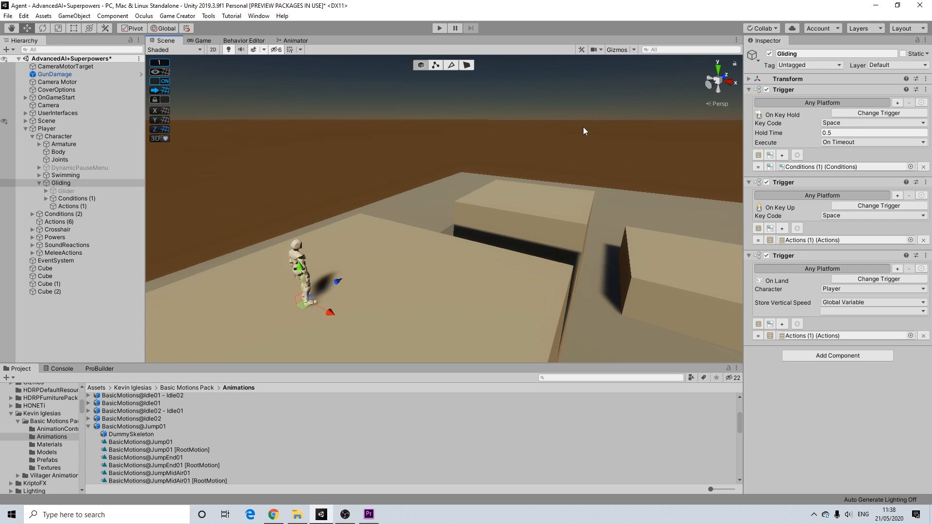
mouse_move(566, 172)
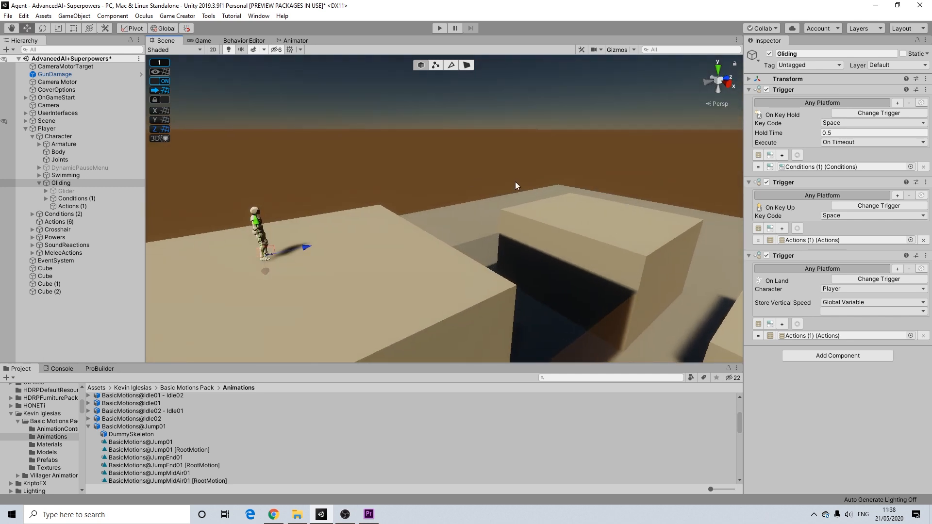
mouse_move(386, 200)
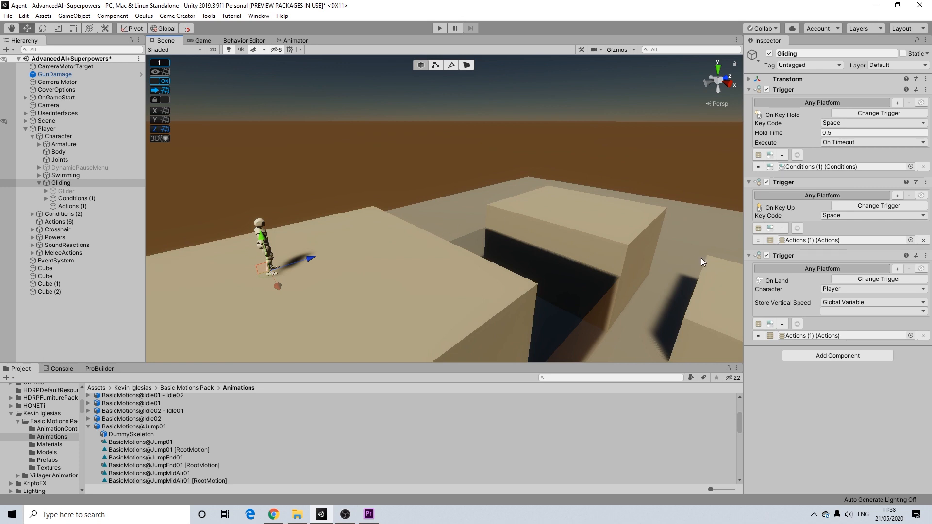
mouse_move(588, 219)
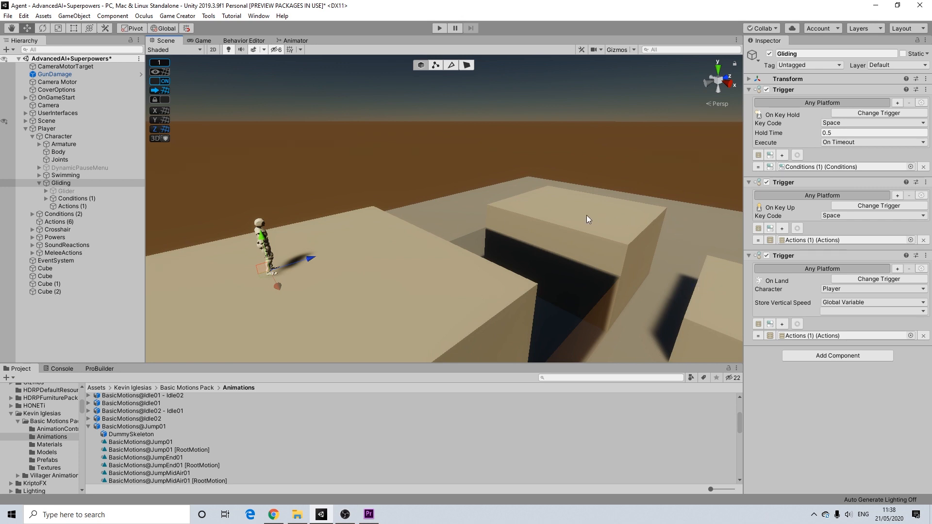
mouse_move(722, 281)
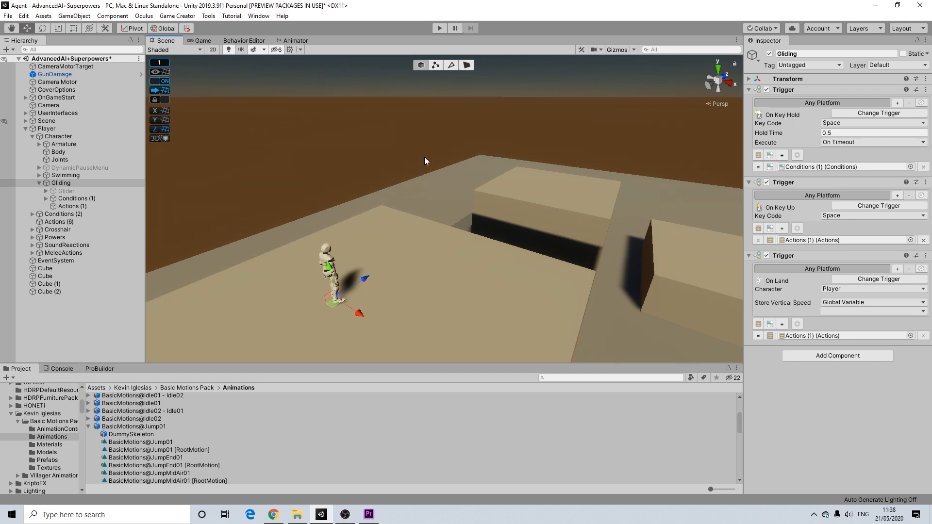
click(439, 28)
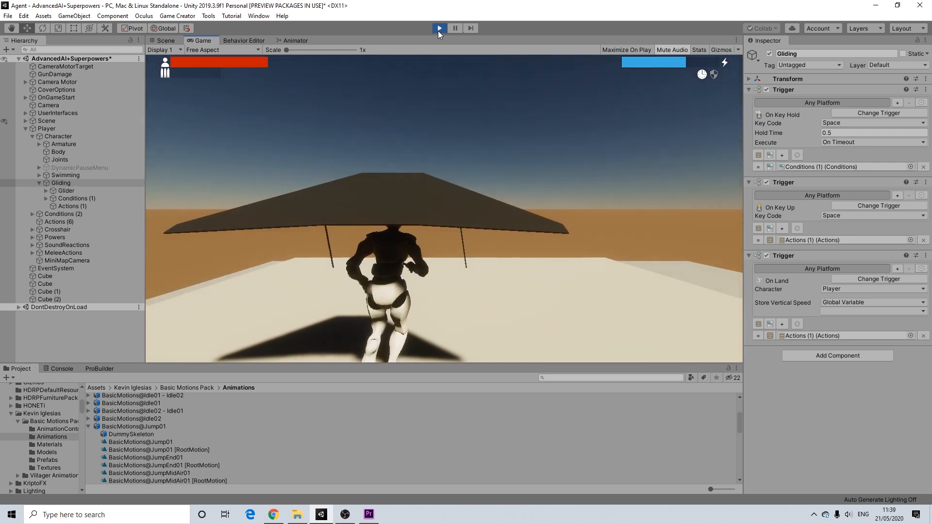
Stop Play, add a Set Active action deactivating Glider, and start Play again.
click(439, 27)
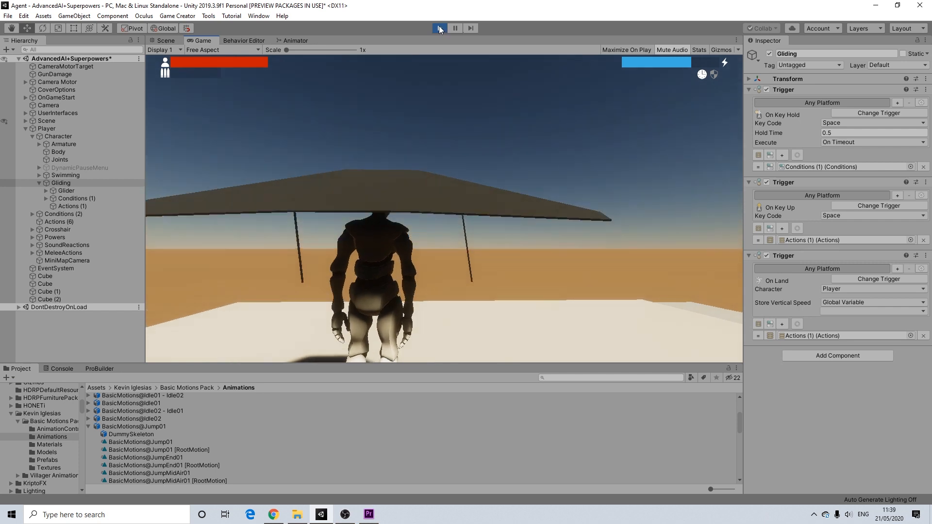
click(438, 28)
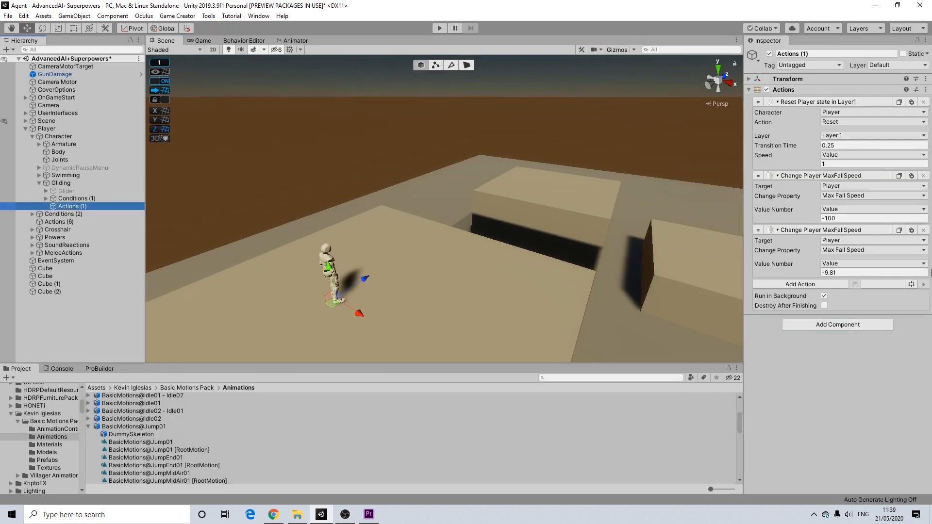
click(824, 296)
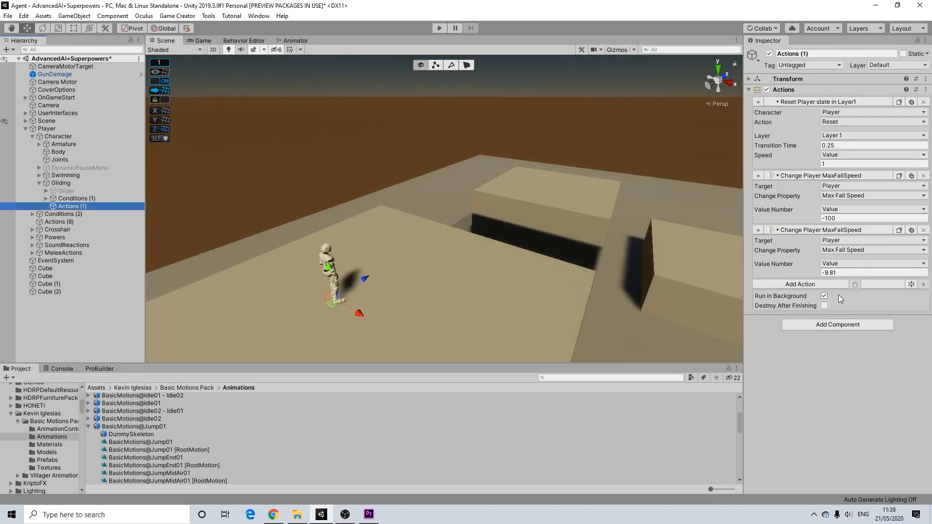
click(800, 284)
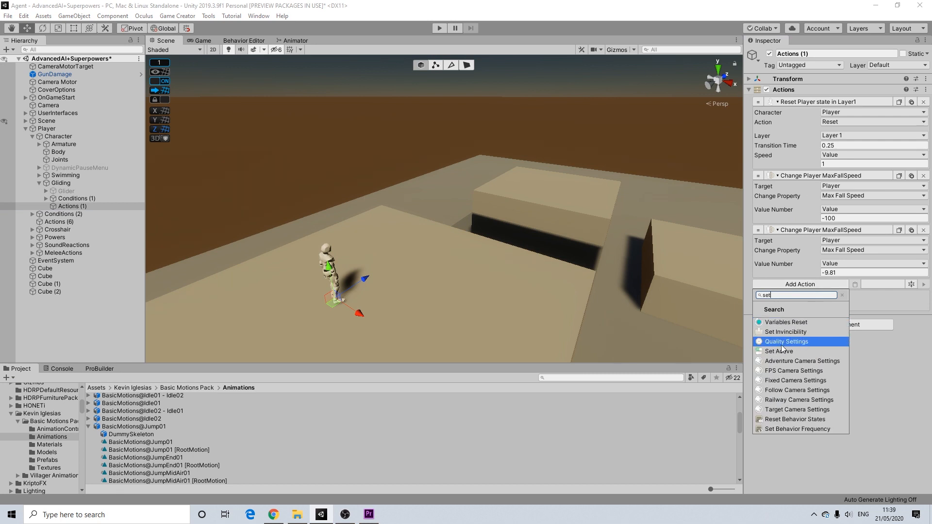
click(779, 351)
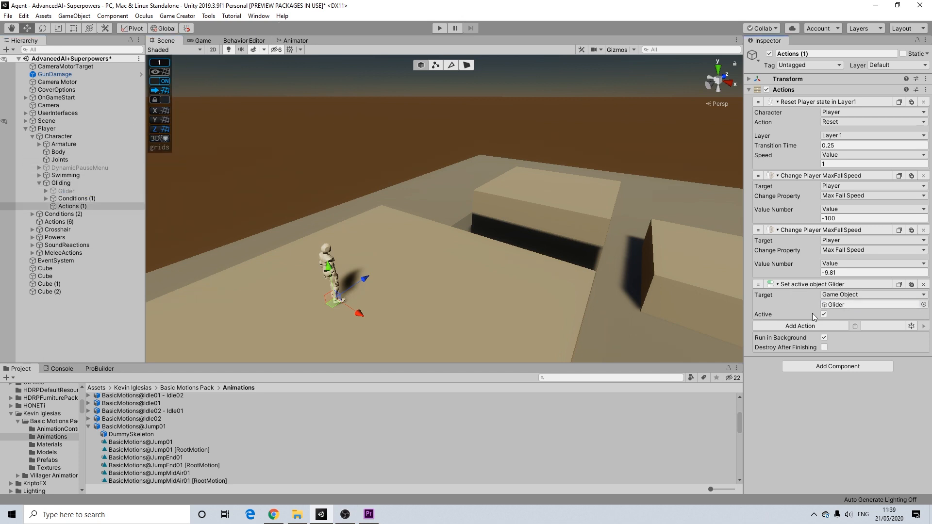
click(823, 314)
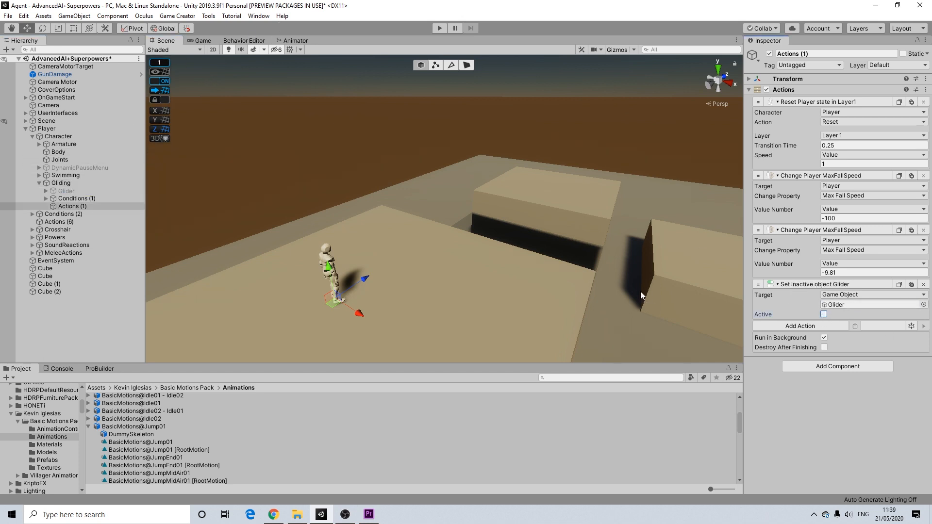
click(439, 28)
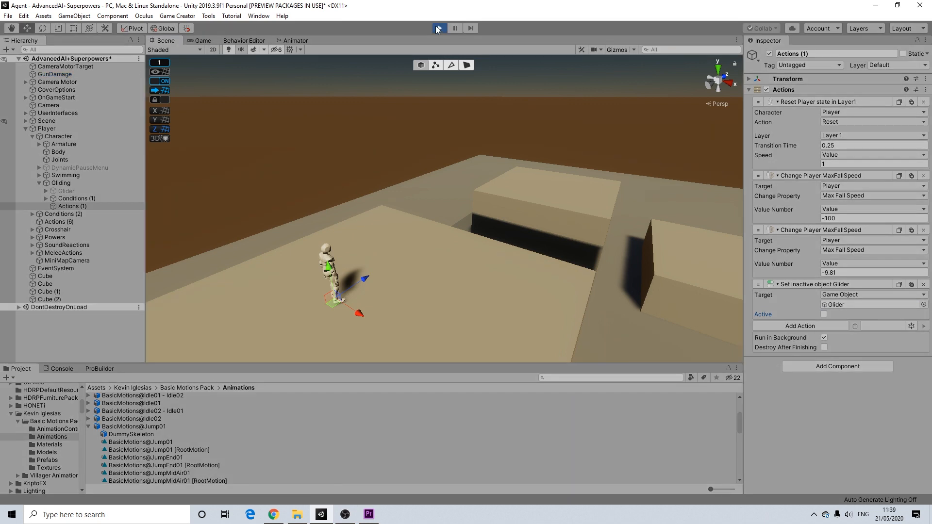
Play-test gliding and landing to confirm the glider hides after landing.
click(439, 28)
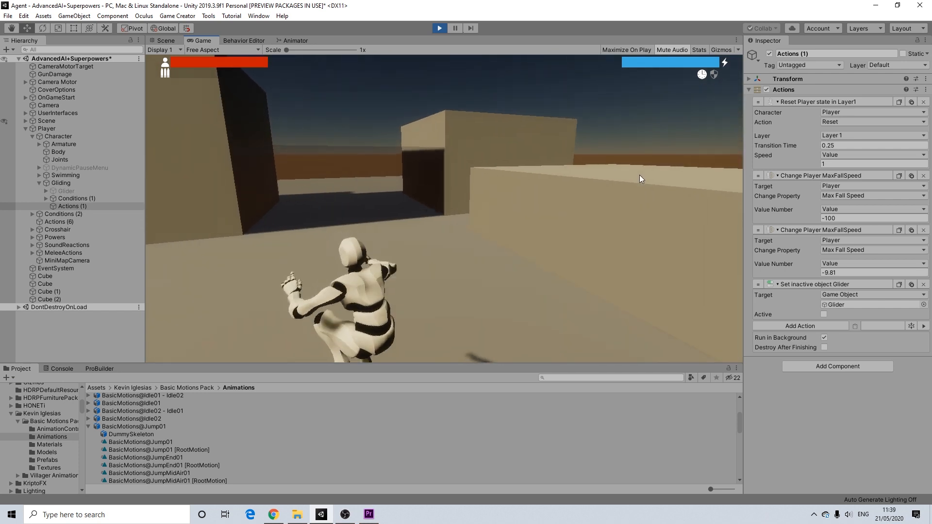
click(438, 28)
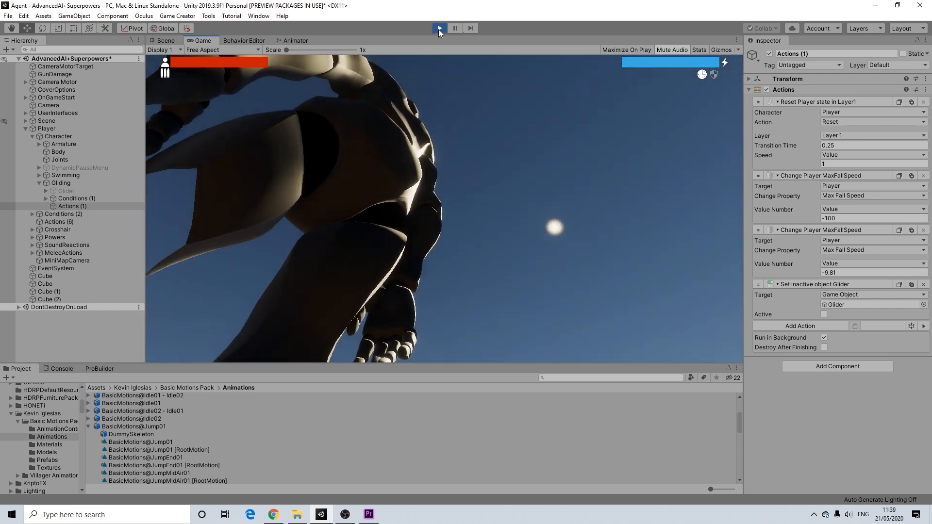
Stop Play, then set the Gliding release actions' second MaxFallSpeed value to -5.
click(438, 28)
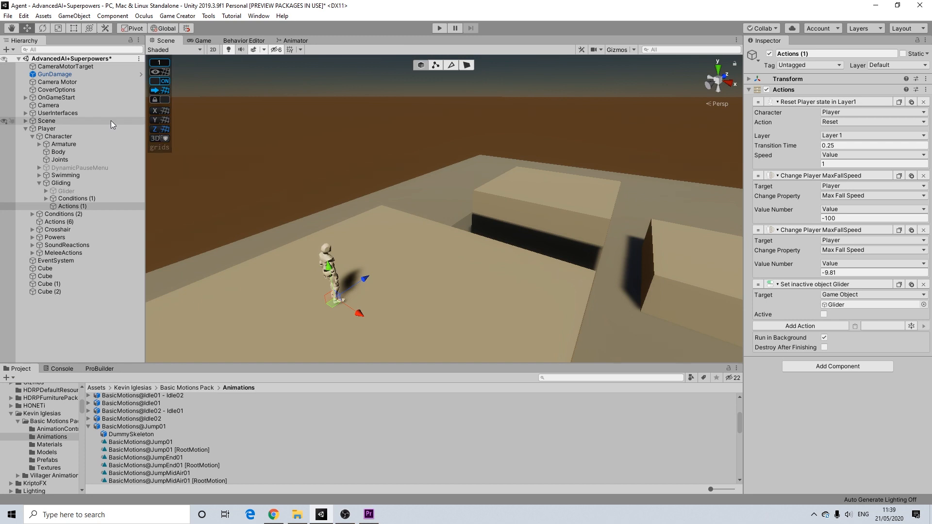
click(46, 128)
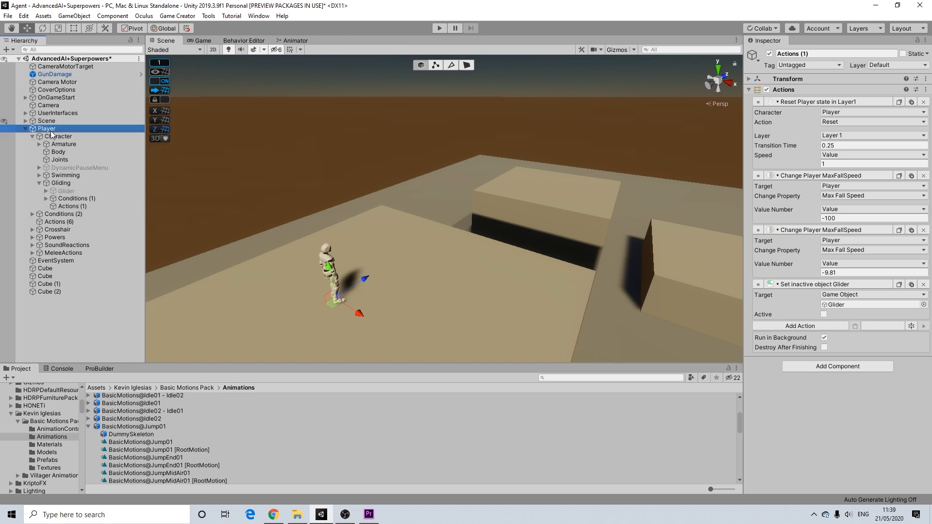
click(46, 128)
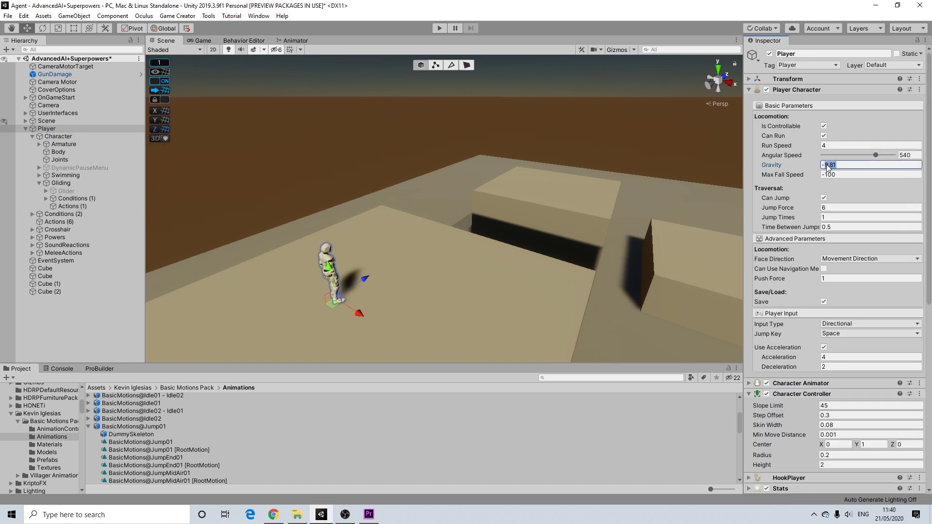
text(-5)
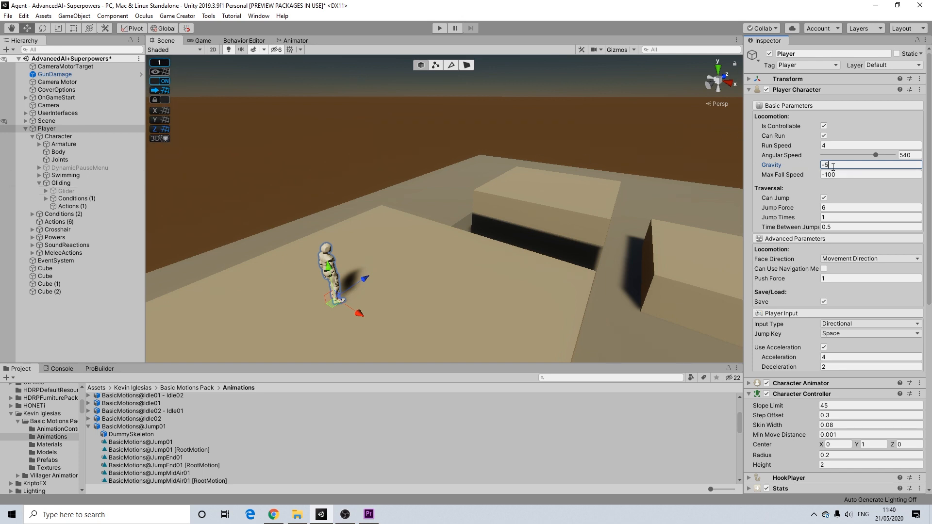
click(71, 206)
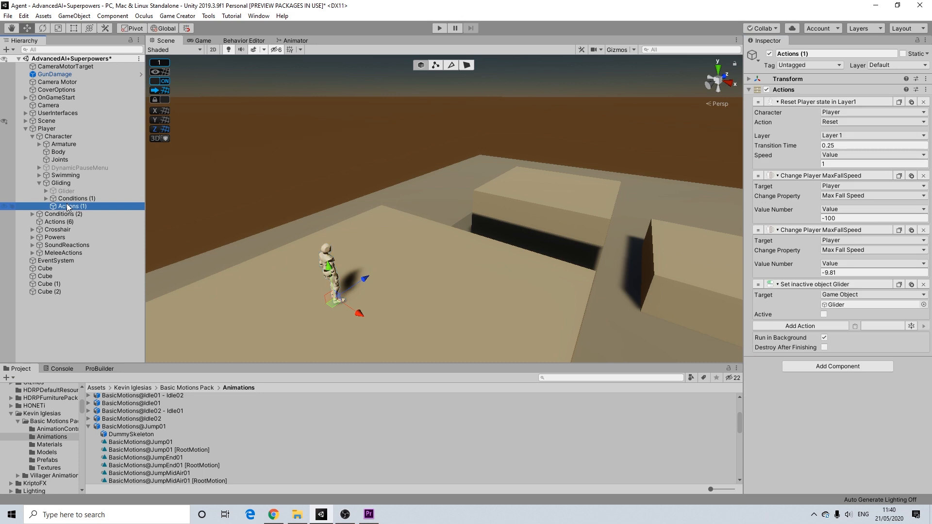
click(873, 272)
text(-5)
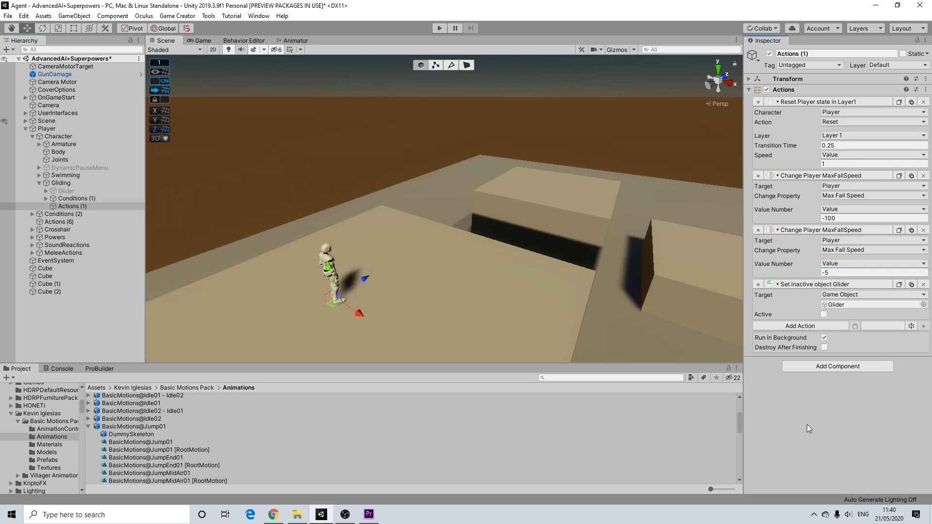
mouse_move(439, 27)
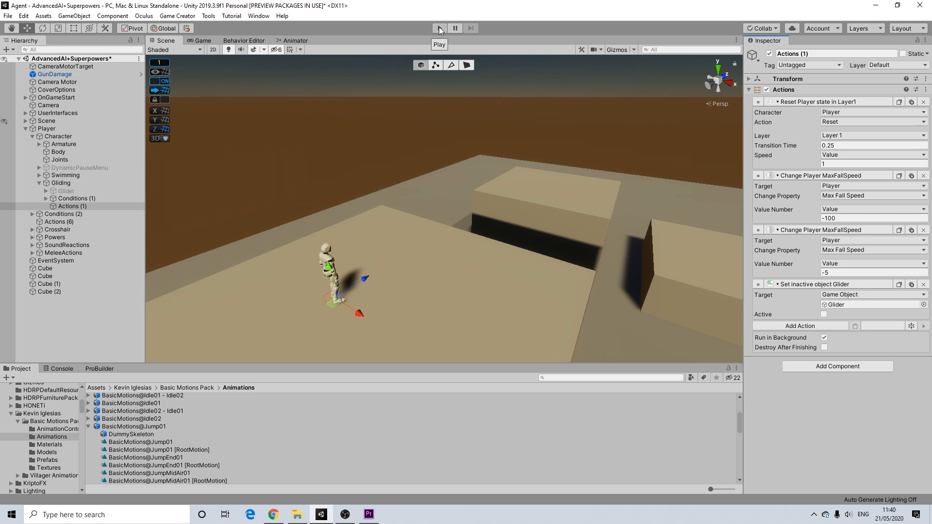
Run a Play test, glide under the glider while holding Space, then stop.
click(439, 27)
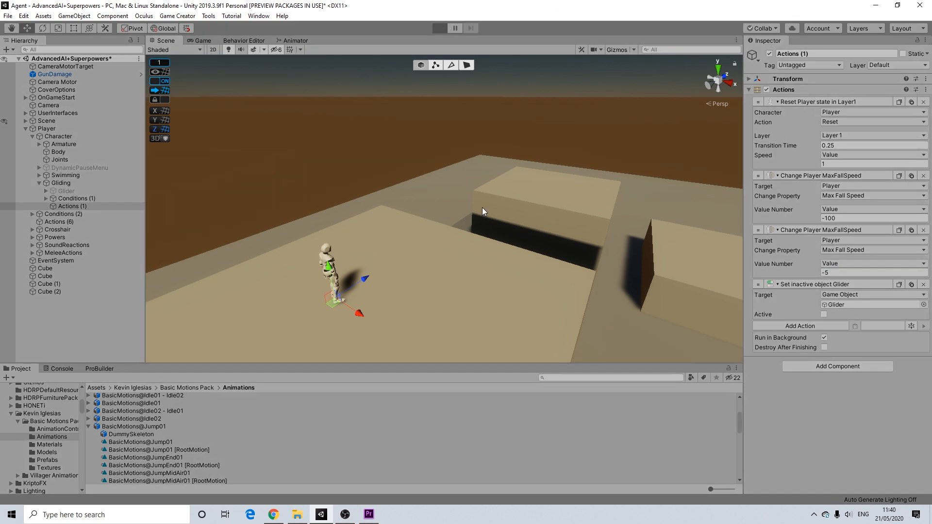
click(439, 27)
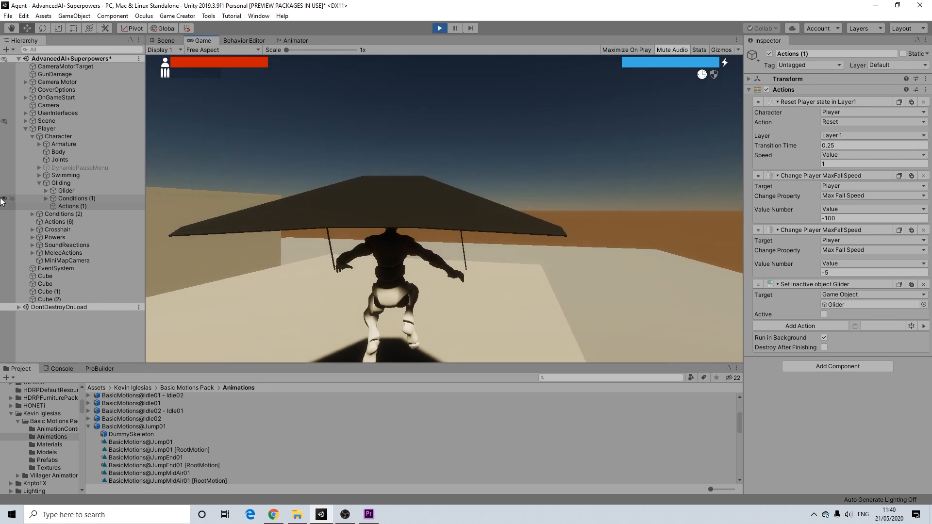
click(72, 205)
text(-9.81)
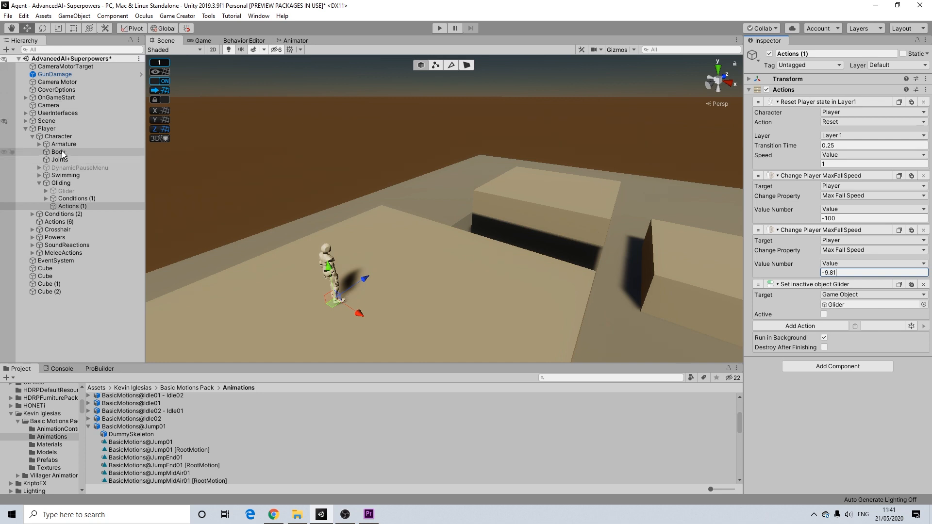
Set the Player Character's Gravity to -9.81, leaving Max Fall Speed at -100.
click(46, 128)
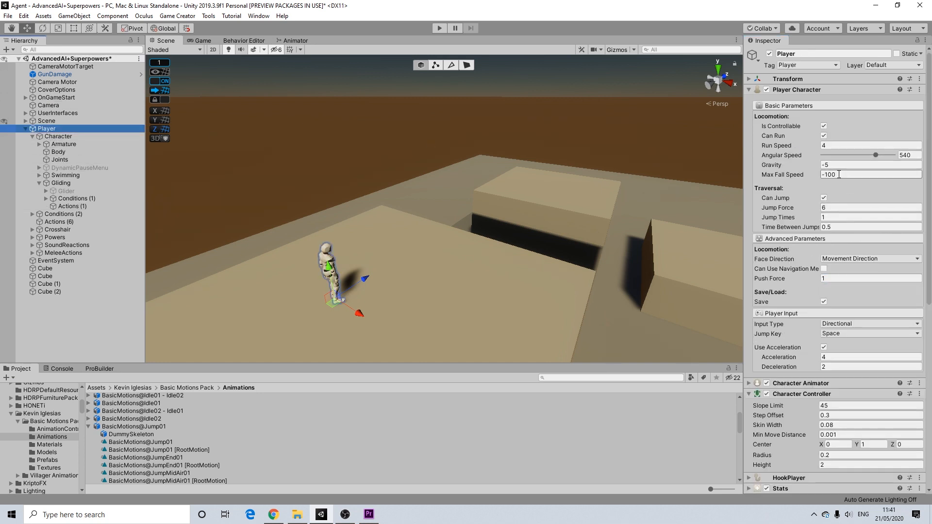
click(870, 164)
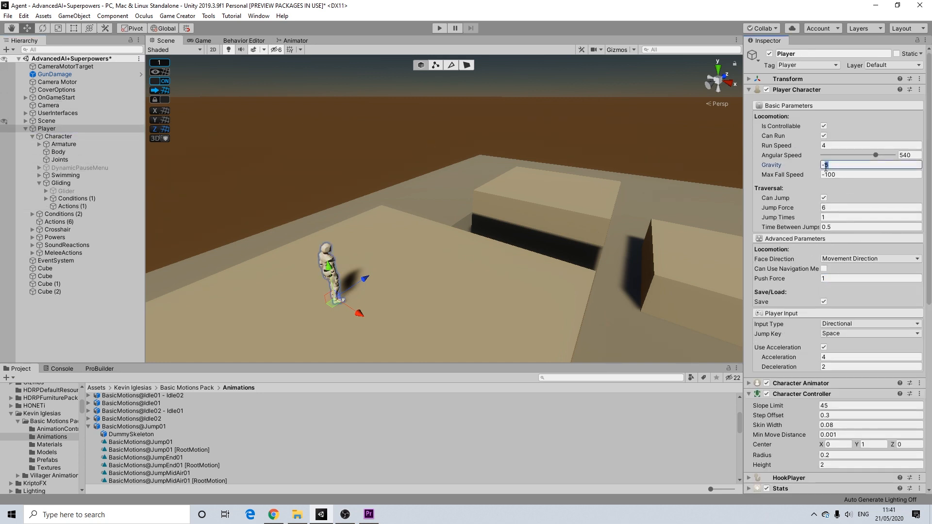
text(-9.21)
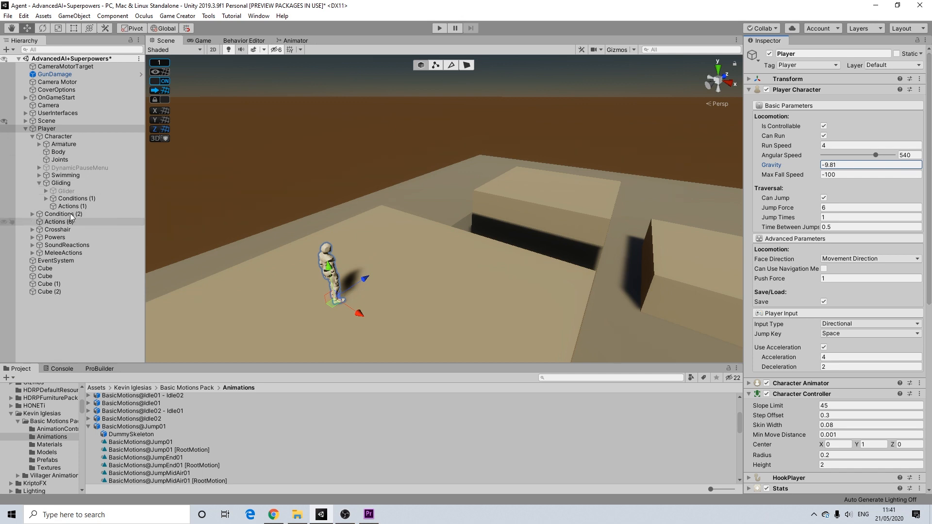
Change the MaxFallSpeed value in Gliding > Conditions (1) from -2 to -20.
click(64, 191)
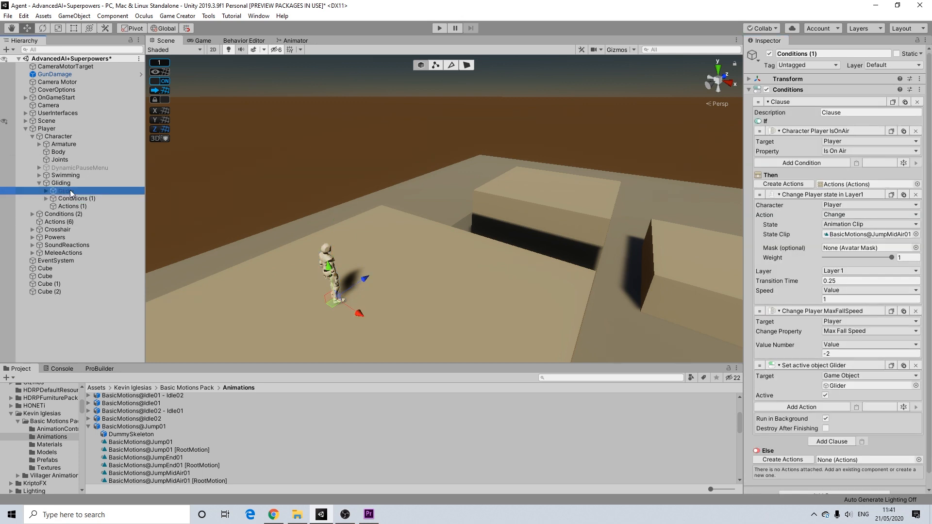
click(60, 183)
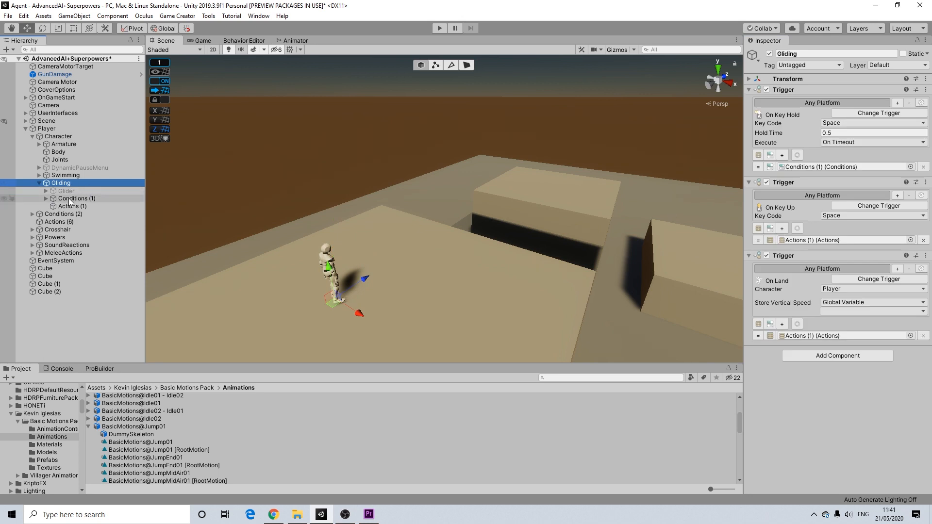
click(76, 198)
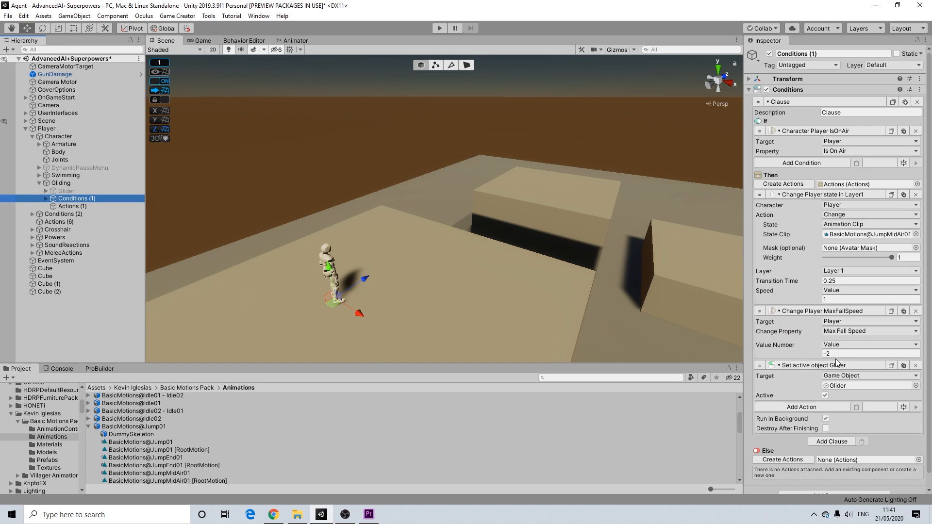
click(871, 353)
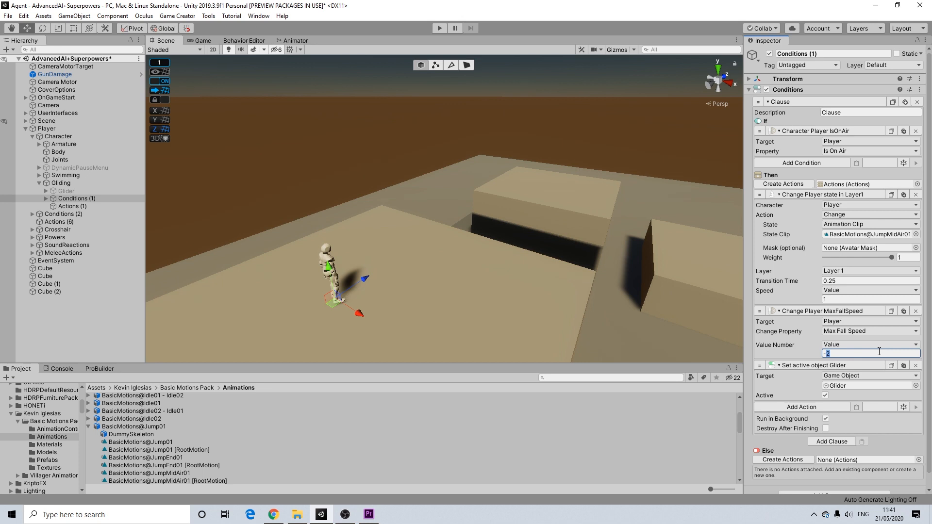
text(-5)
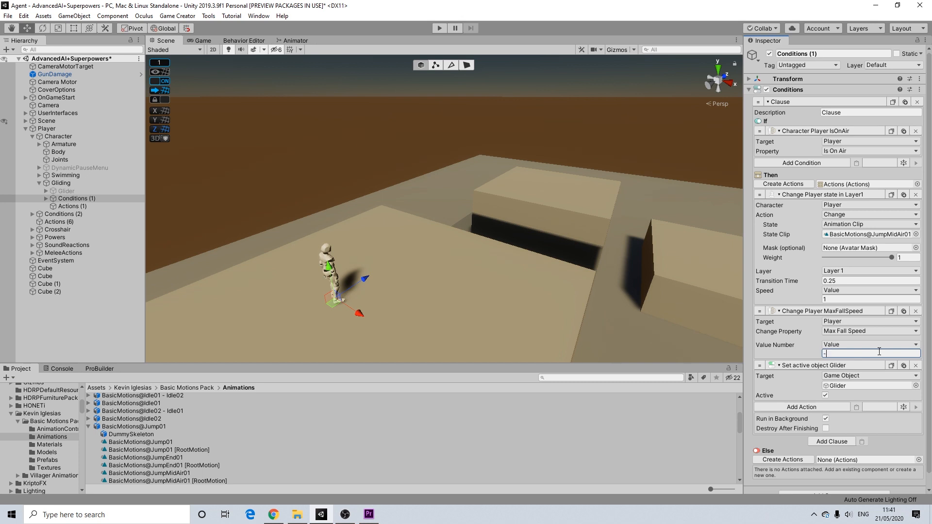
text(-20)
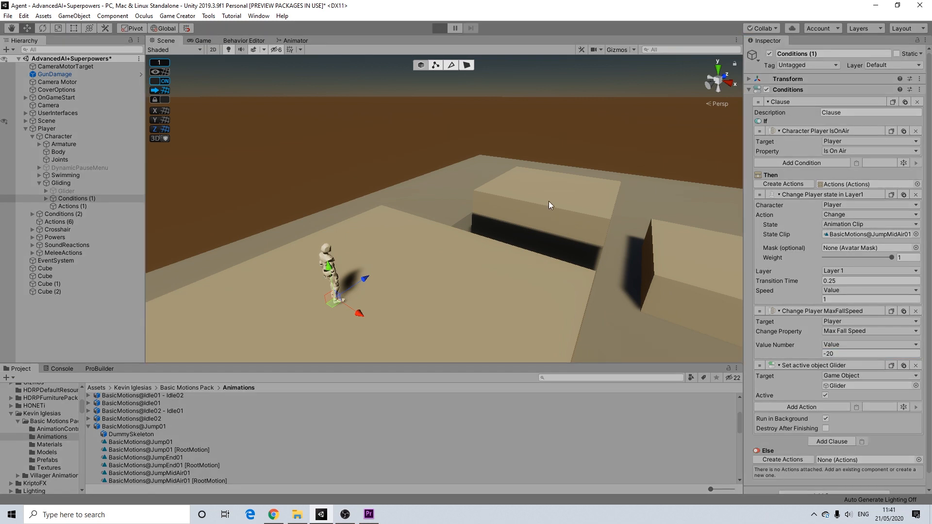
click(439, 28)
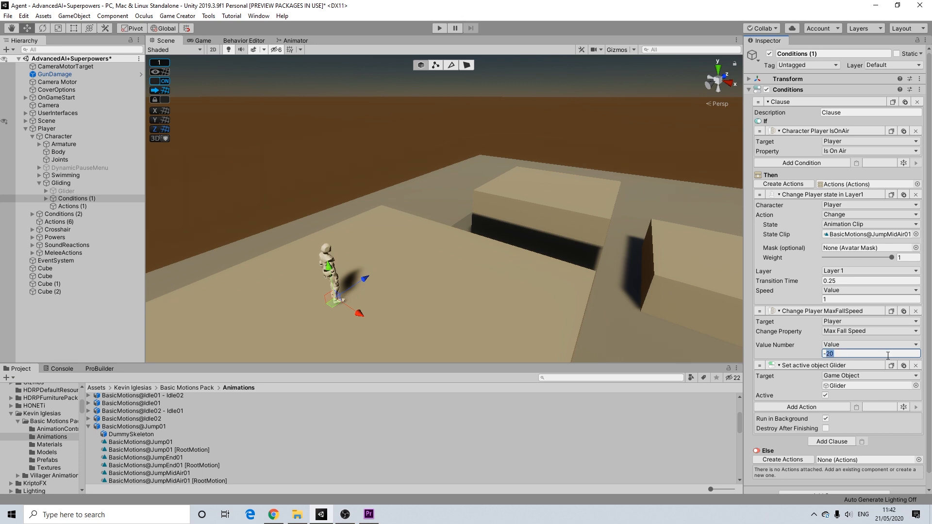
Enter -1 as the glide's MaxFallSpeed, then run and stop a Play test.
text(-1)
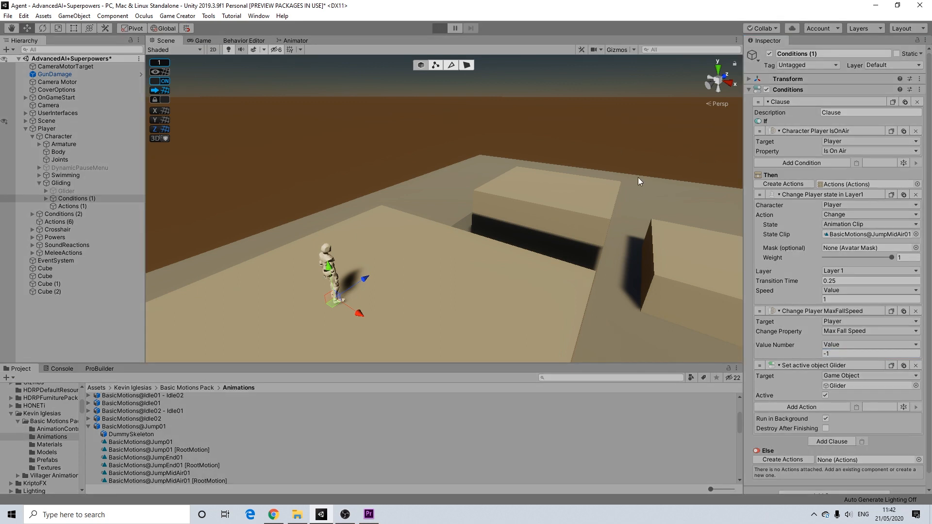
mouse_move(635, 193)
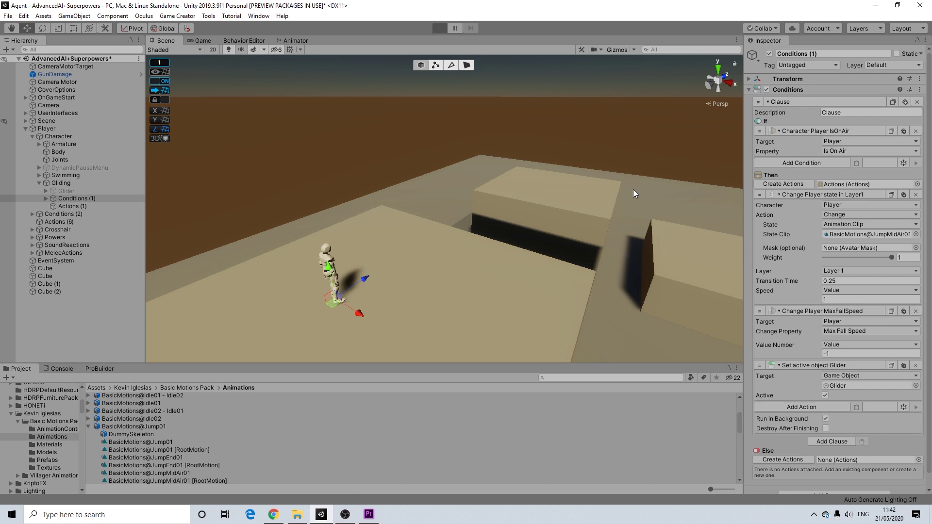
click(439, 26)
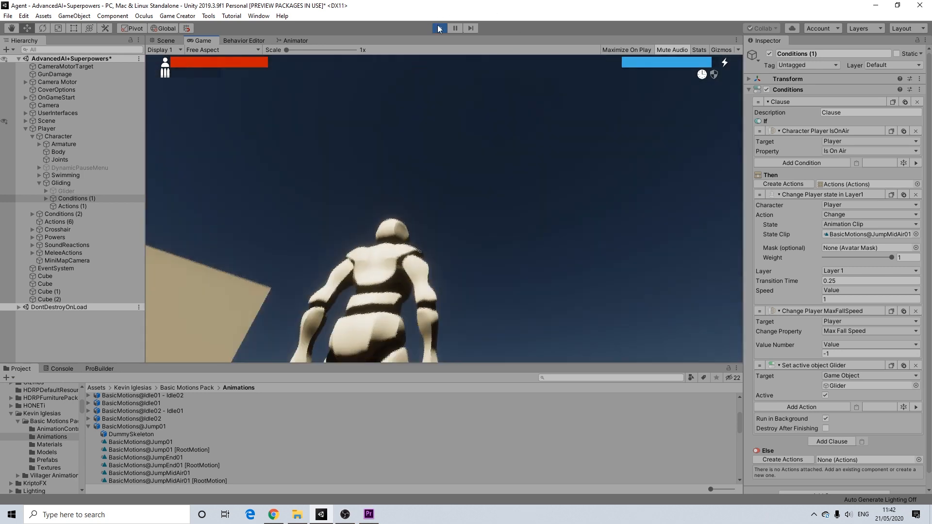
click(438, 28)
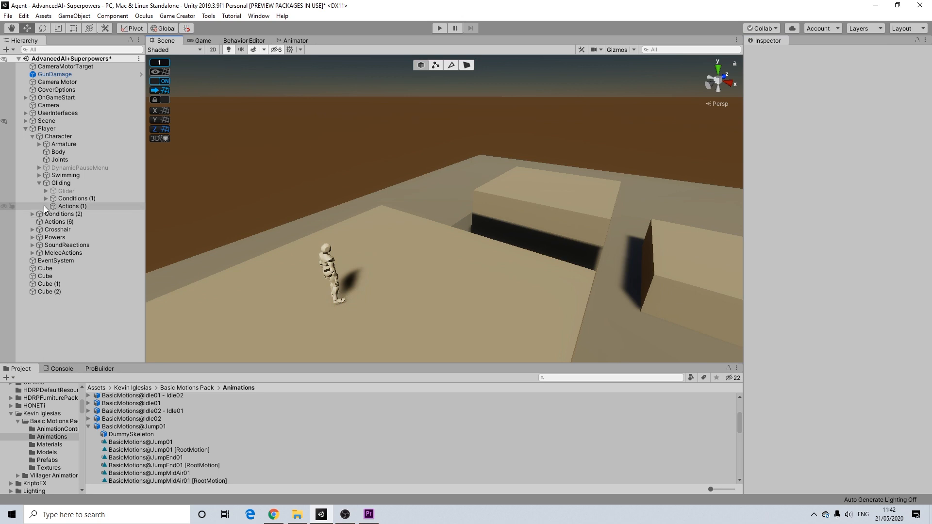
Review Gliding's Actions (1) and Conditions (1), select Gliding, and start another test.
click(69, 206)
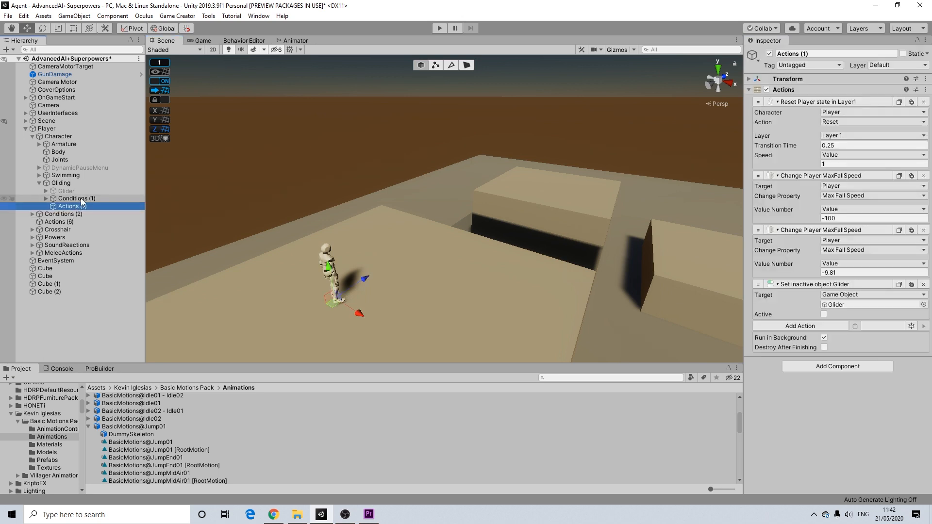
click(77, 198)
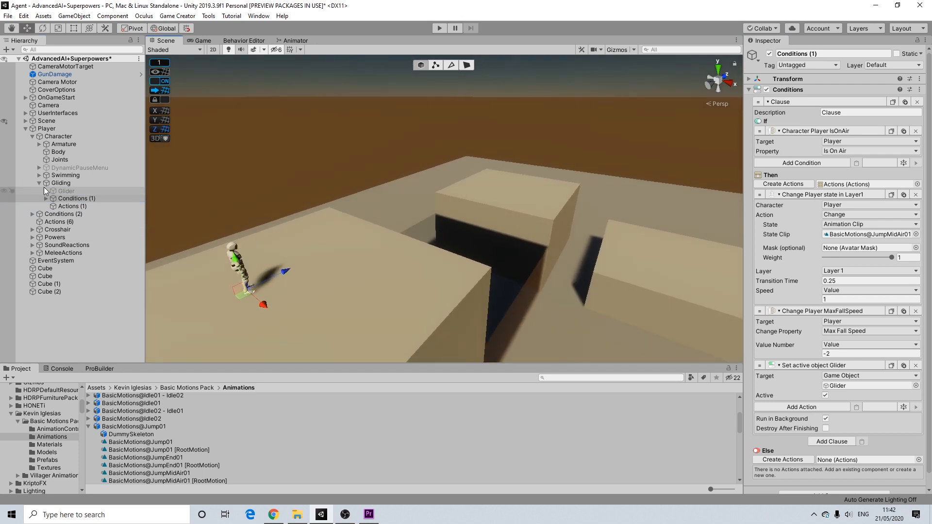
click(60, 183)
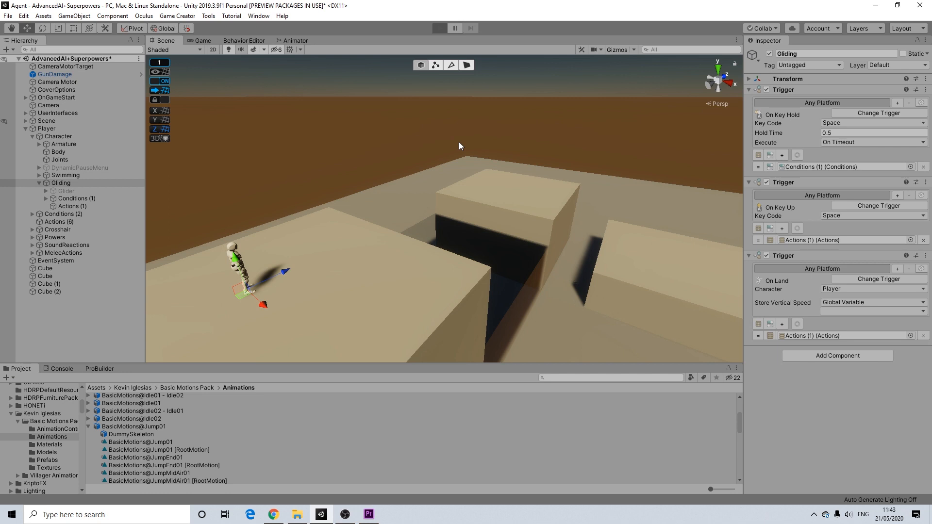
click(439, 28)
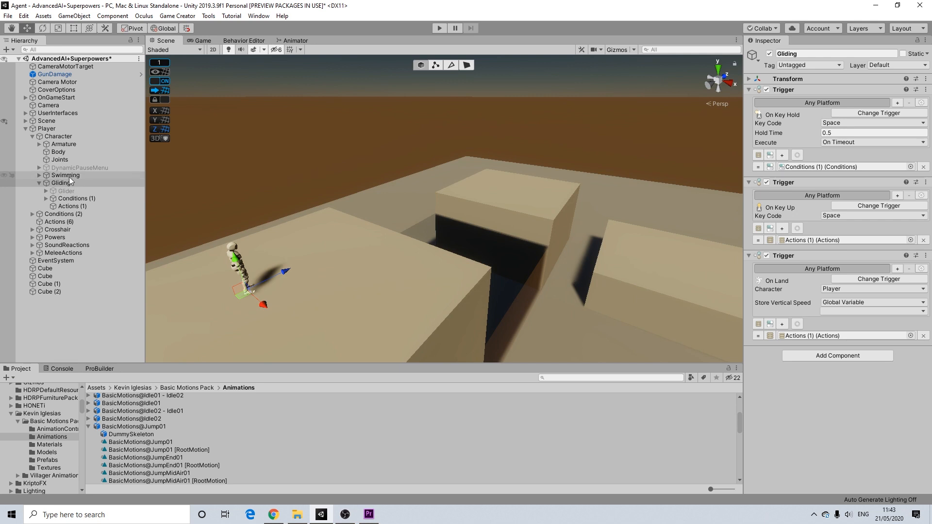
Tick Active on Swimming's Exit 'Set object Gliding' action, then reselect Gliding.
click(65, 176)
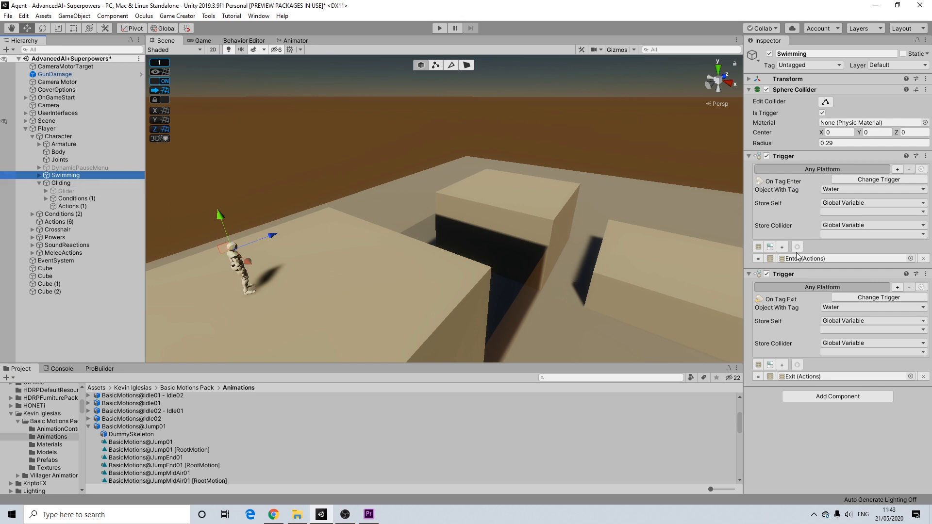
click(39, 175)
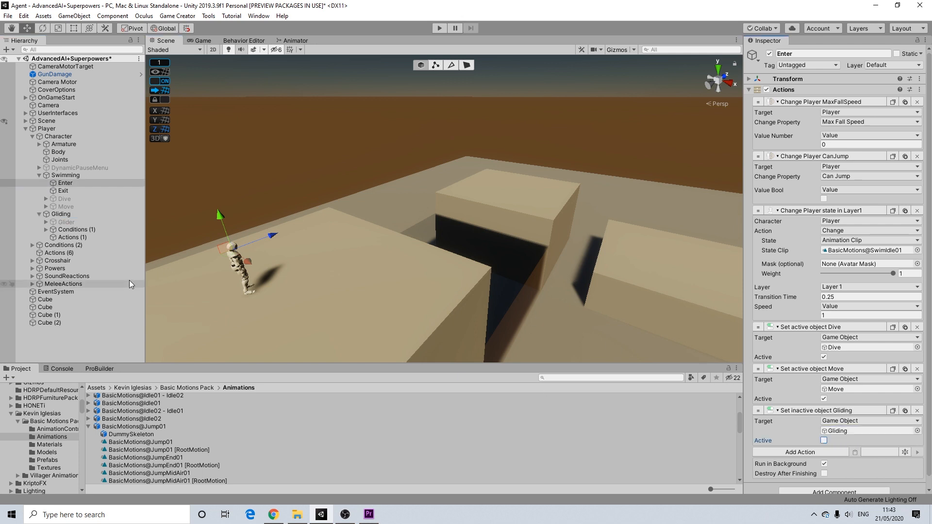
click(63, 190)
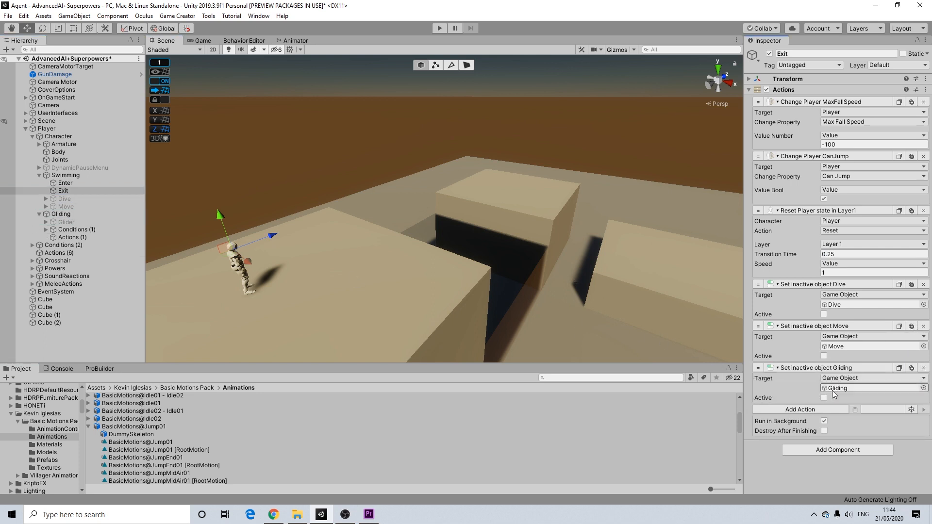
click(824, 398)
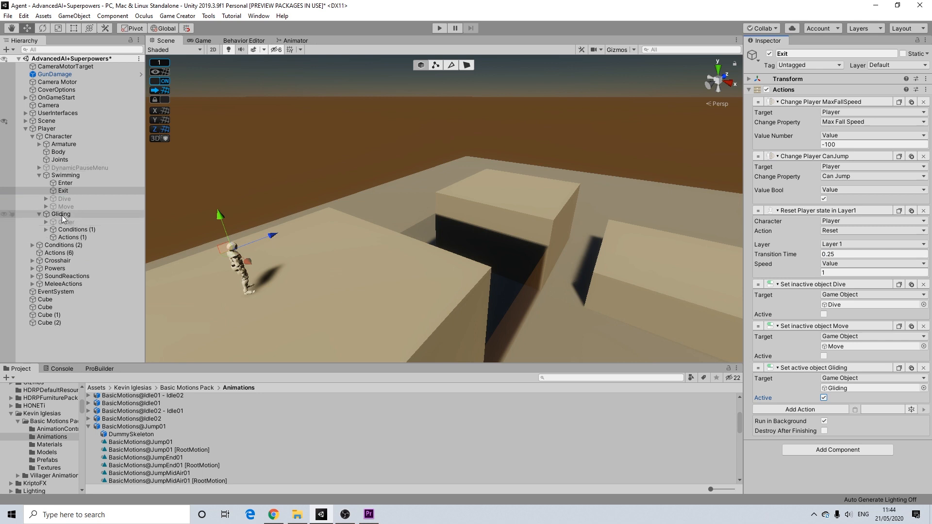
click(61, 214)
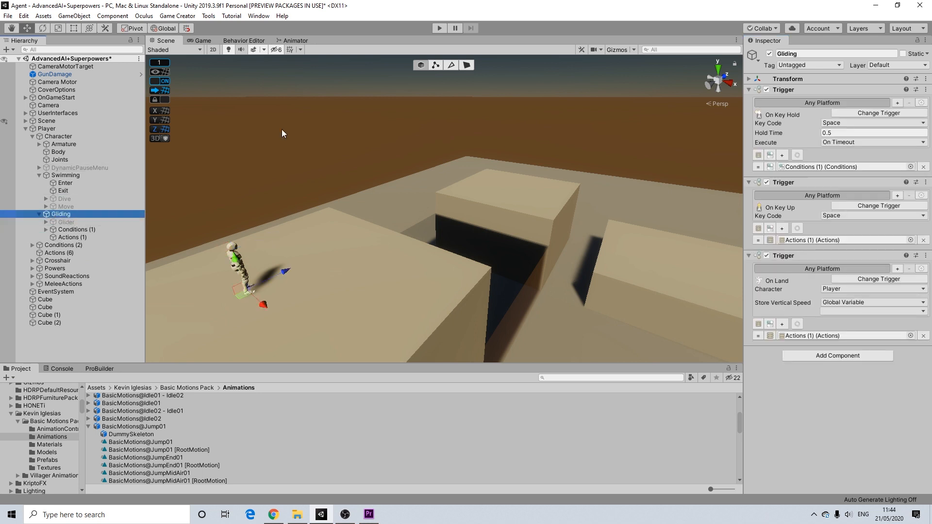
mouse_move(440, 28)
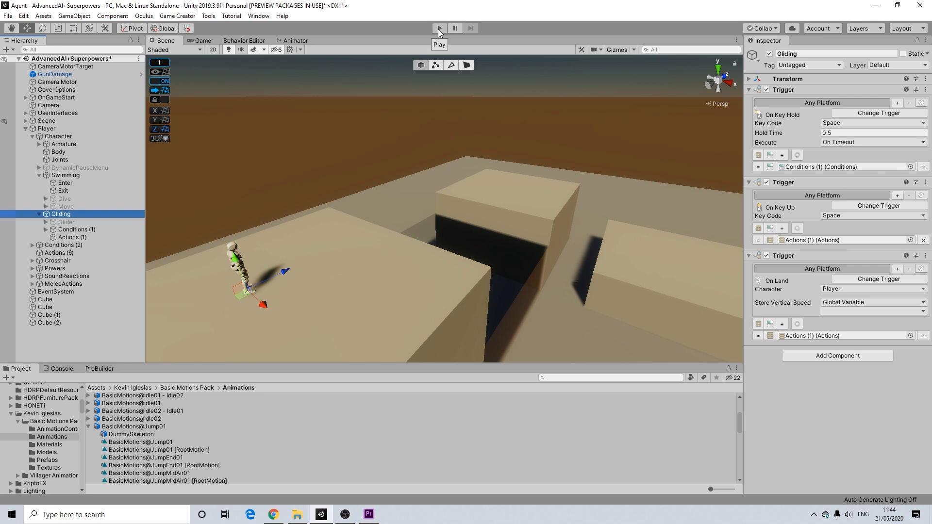
click(439, 28)
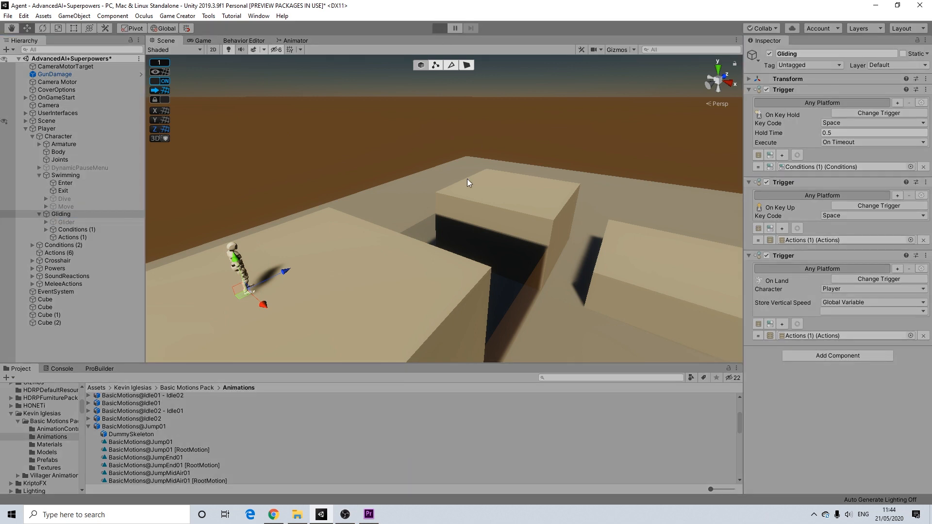
mouse_move(460, 183)
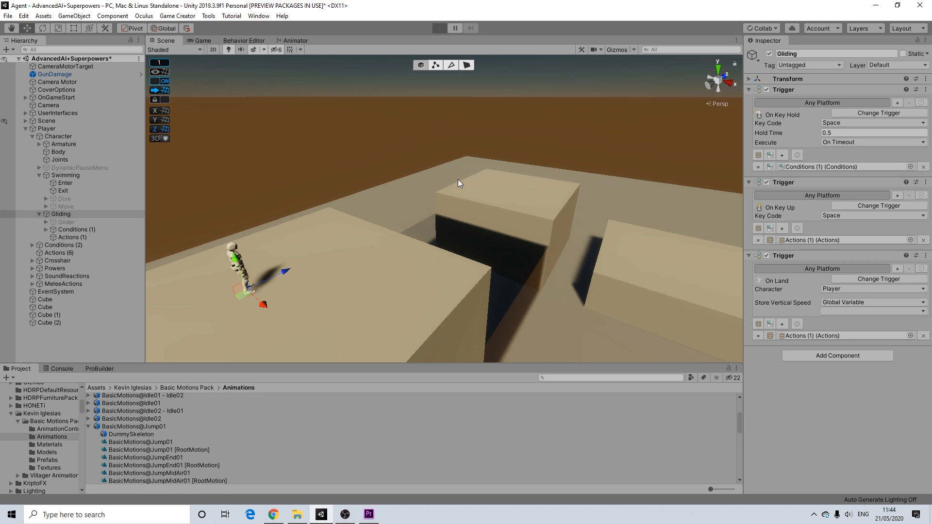
mouse_move(456, 295)
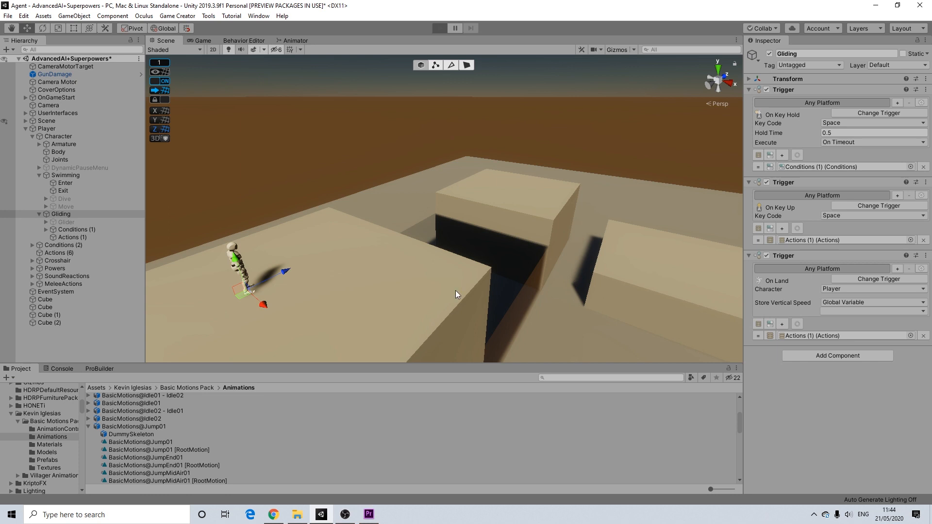
click(438, 27)
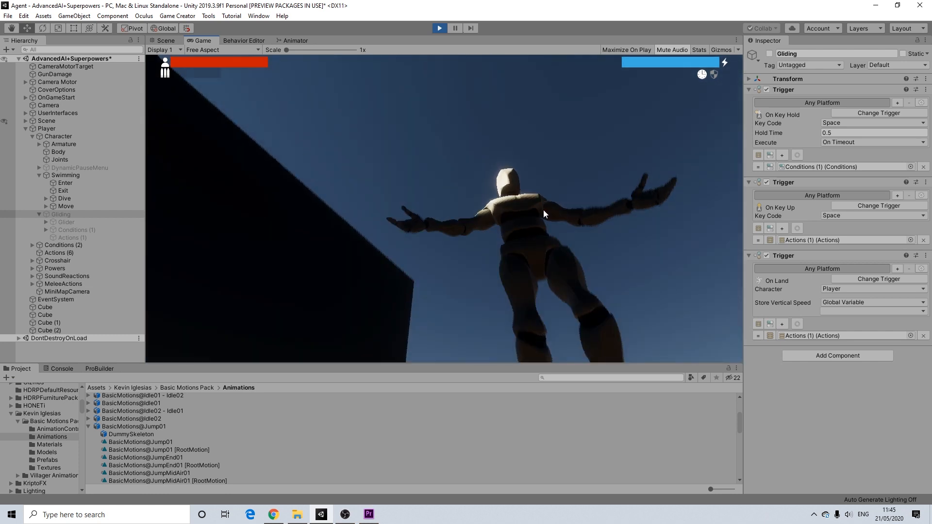
click(164, 40)
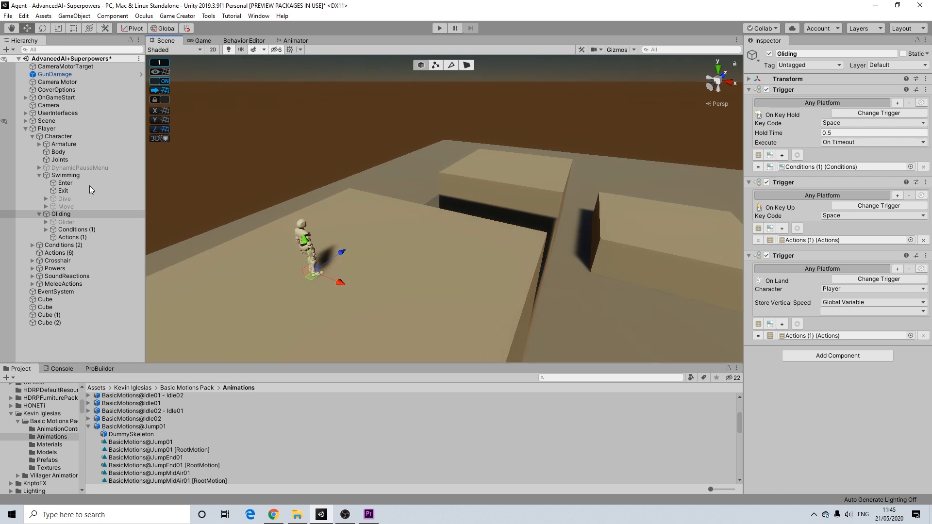
Select Gliding > Conditions (1) to show the -2 max fall speed clause.
click(76, 230)
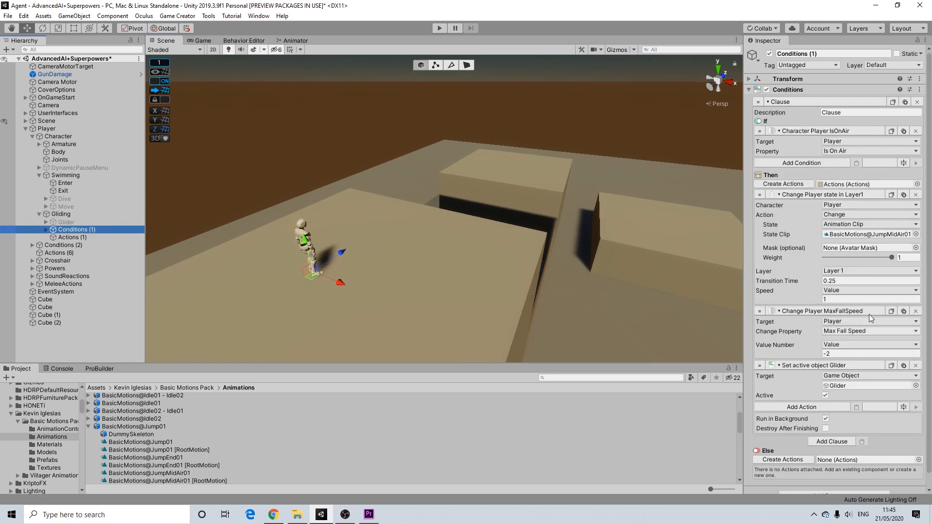
mouse_move(842, 333)
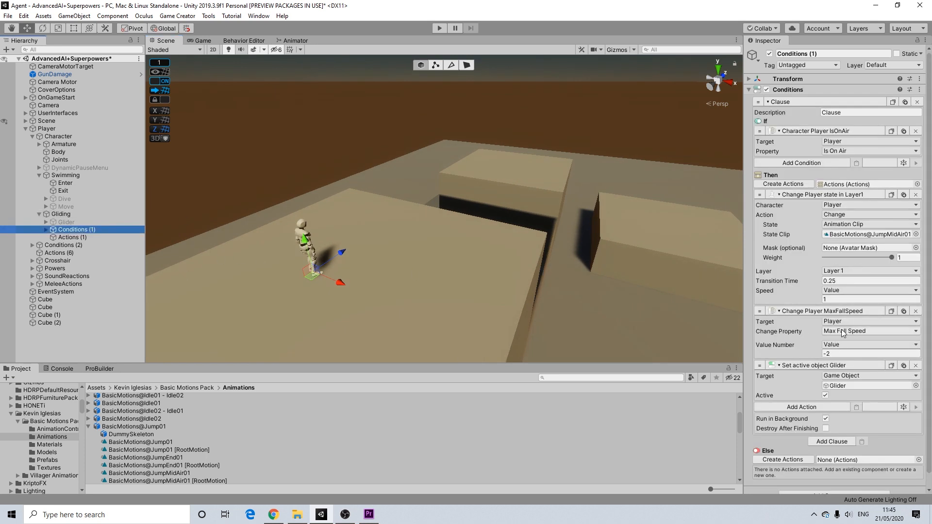